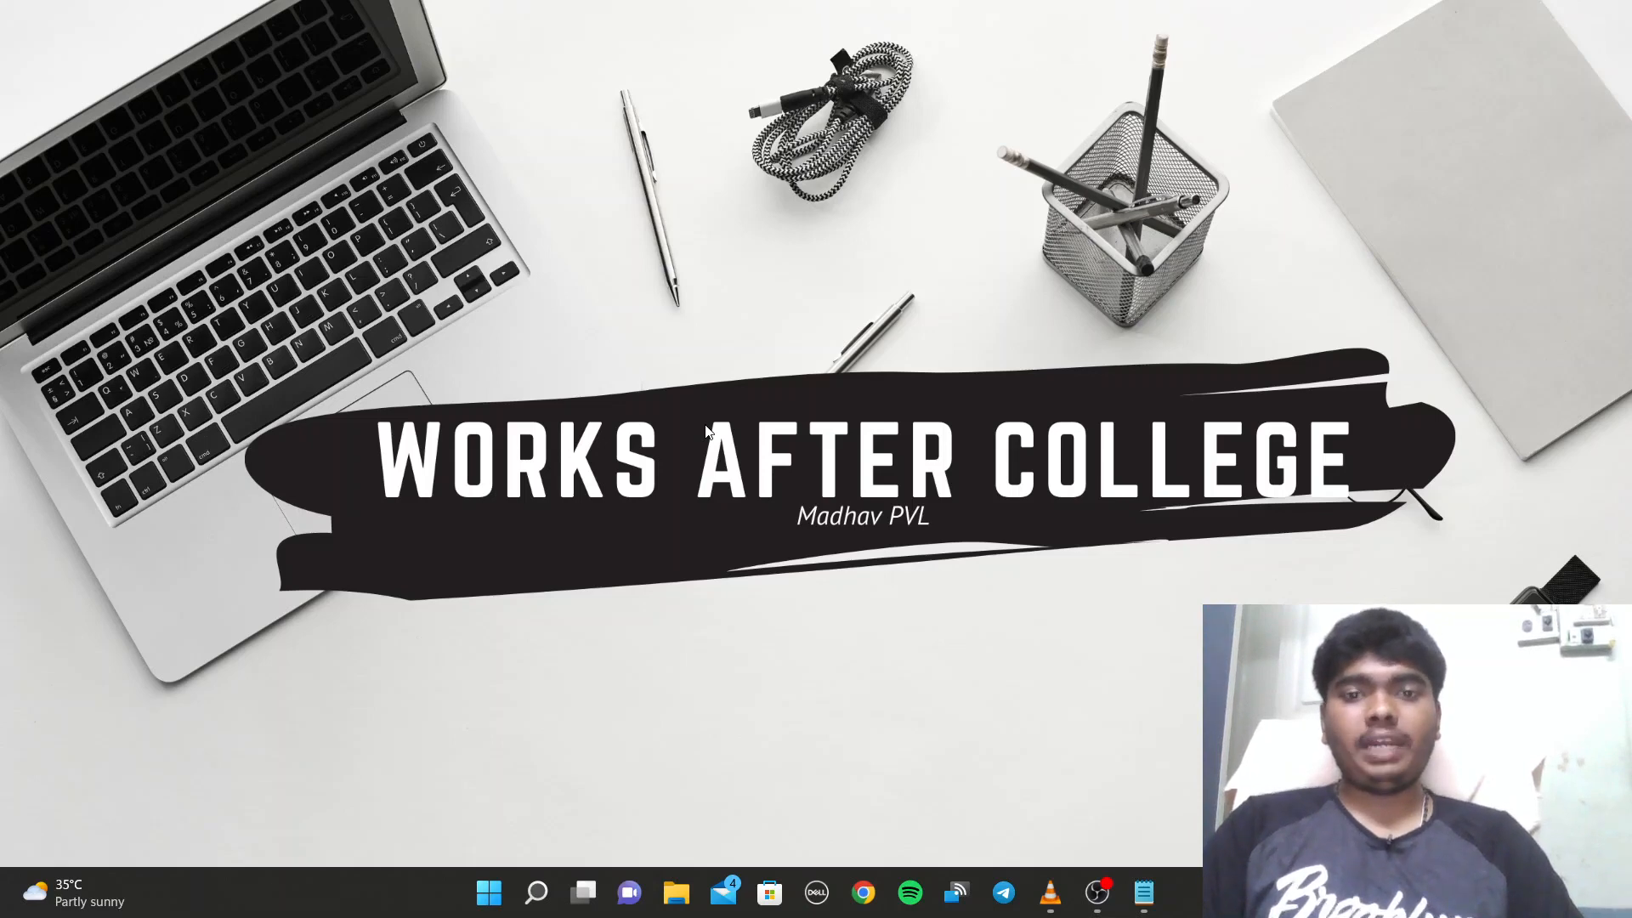
- Launch a new untitled Notepad window from the taskbar
left_click(490, 893)
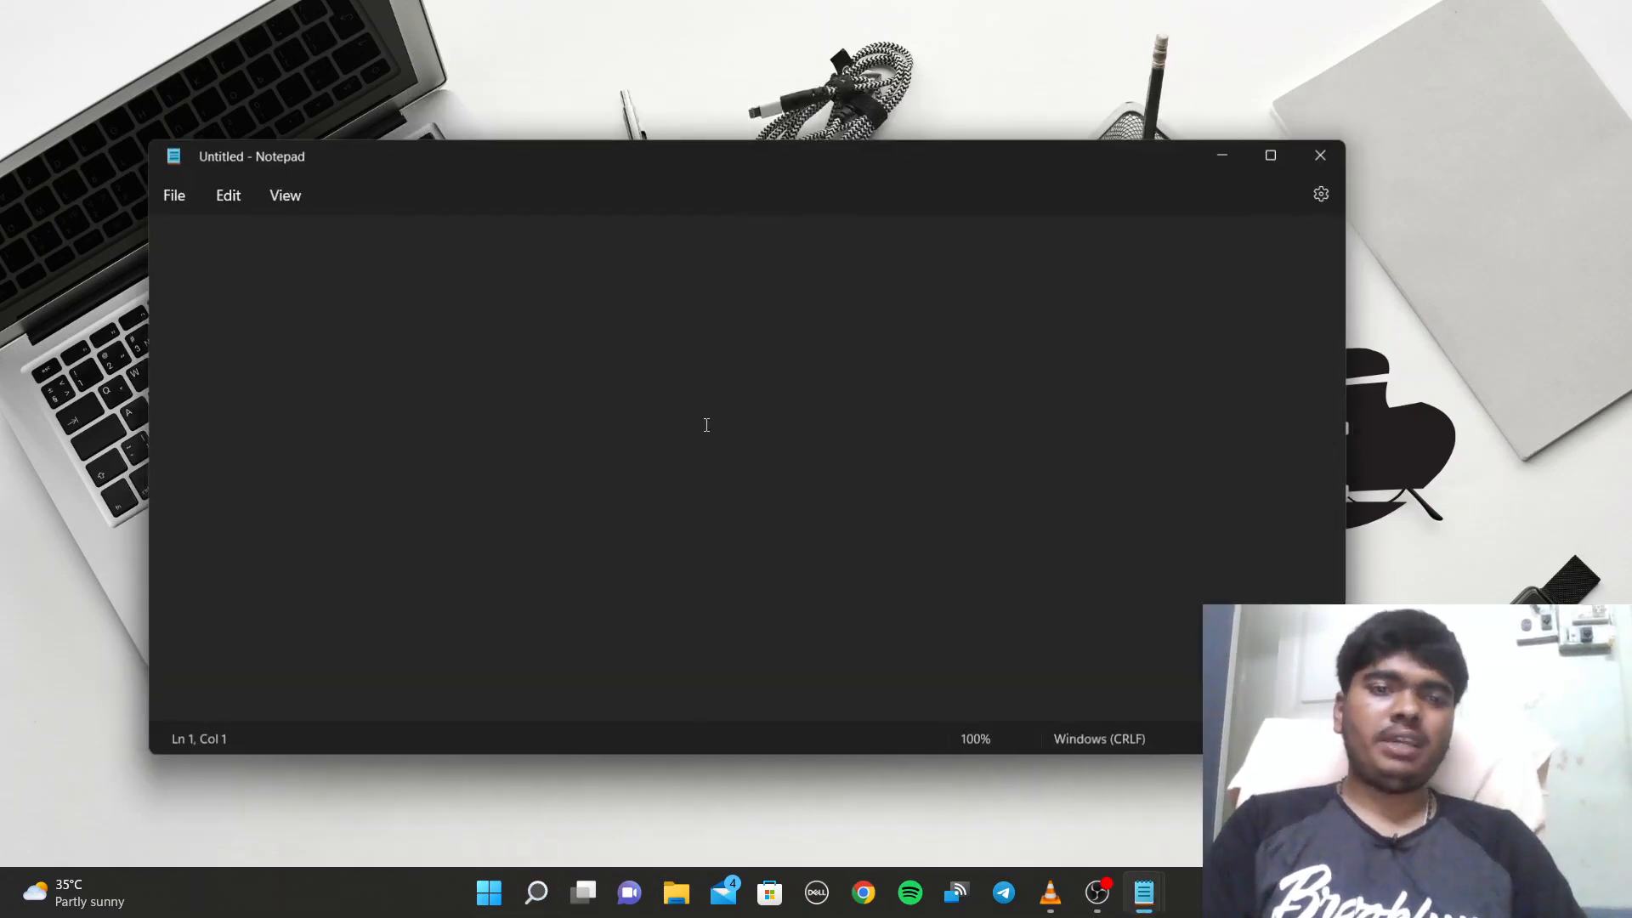
- Maximize the blank Notepad window to fill the screen
left_click(1270, 155)
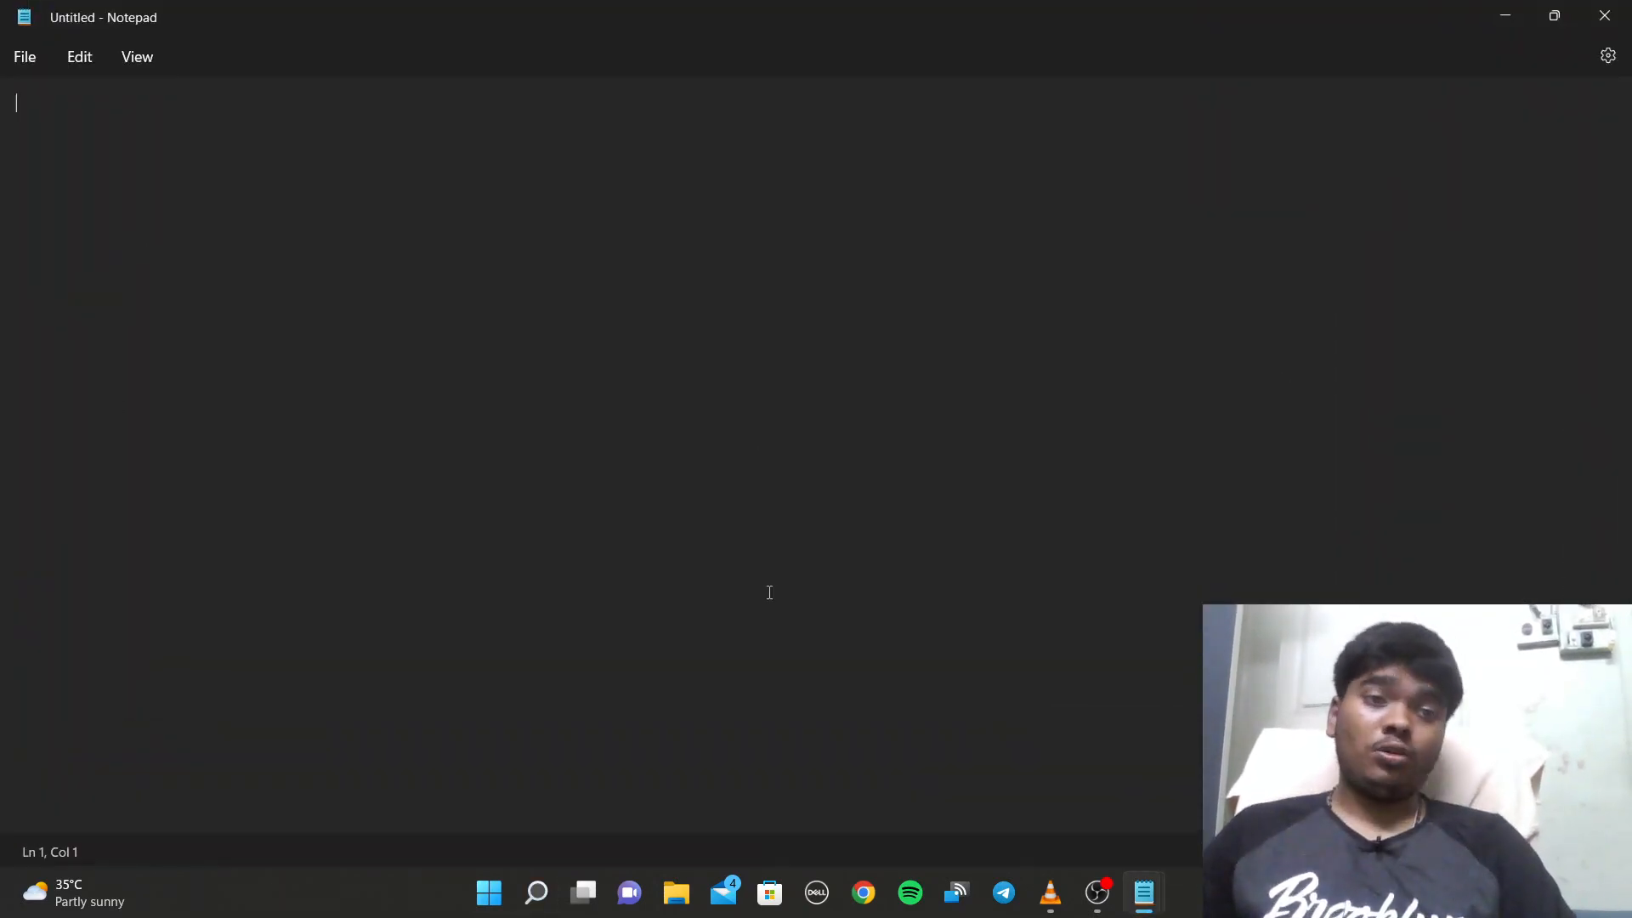
mouse_move(734, 489)
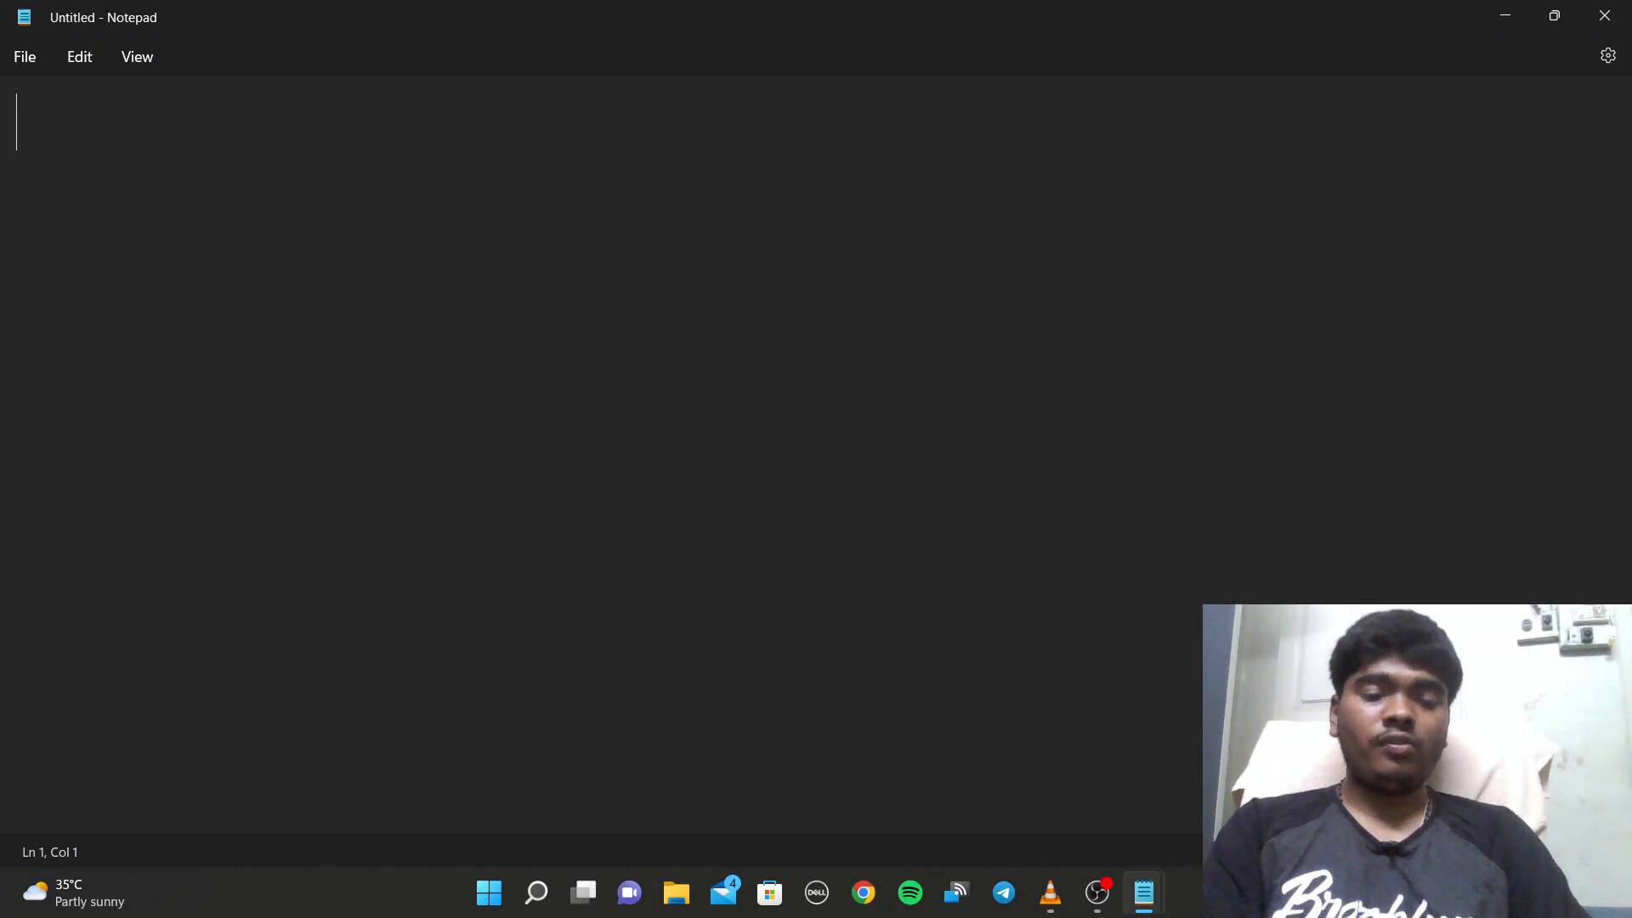
- Write the tips 'unstop no switch in between questions', 'only for 40 secs', 'coplete fast extra points'
type("4")
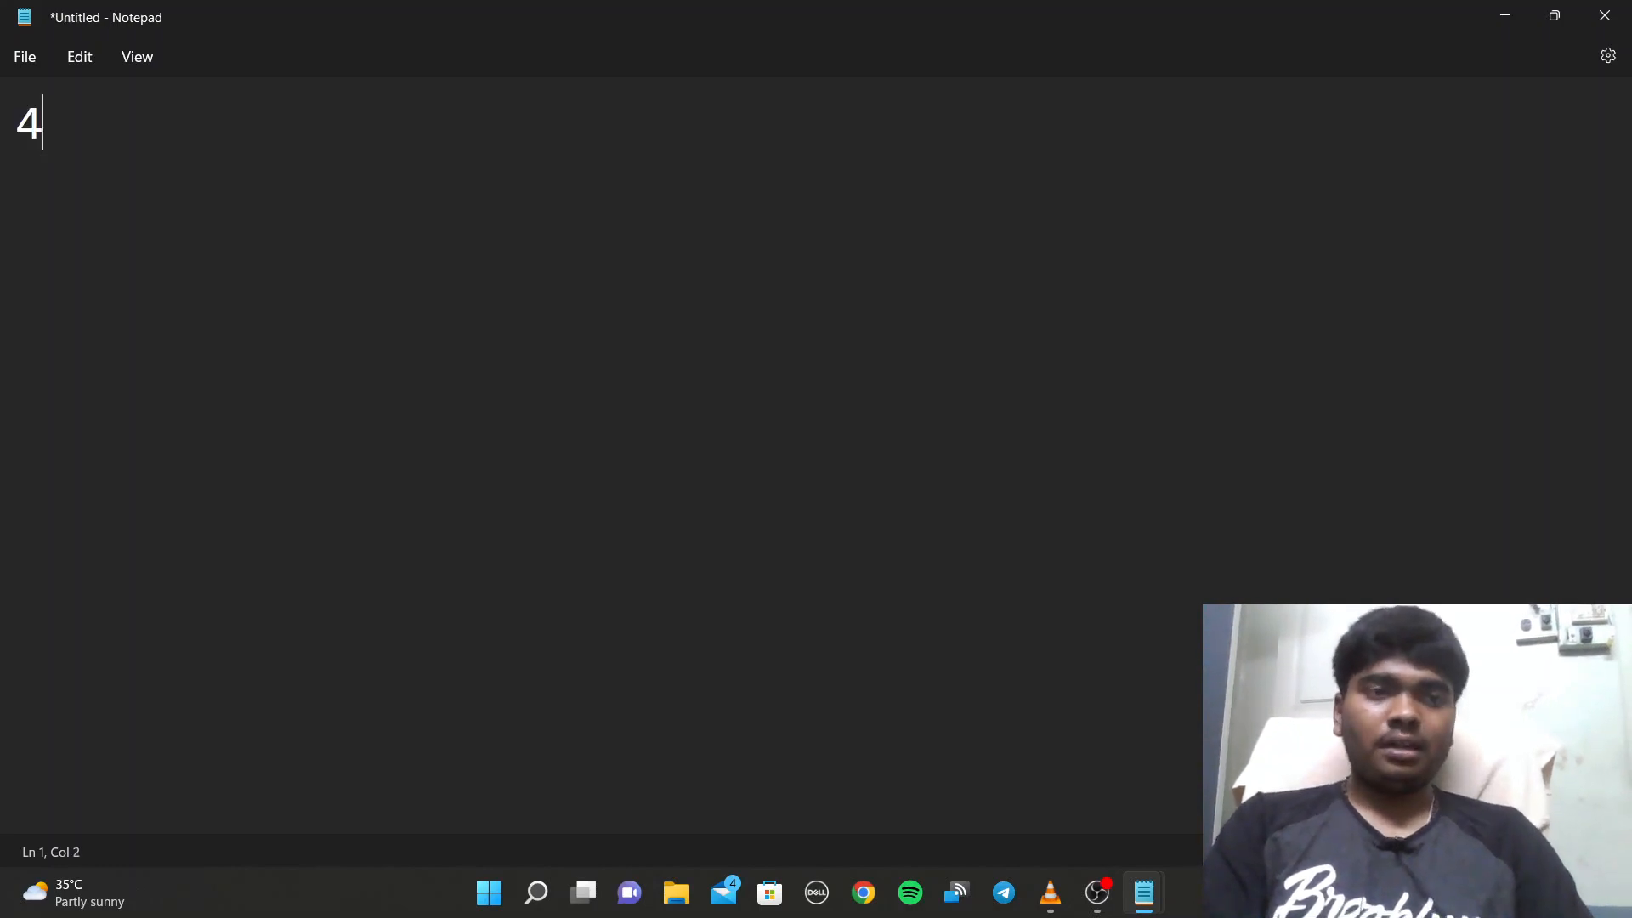
type("un")
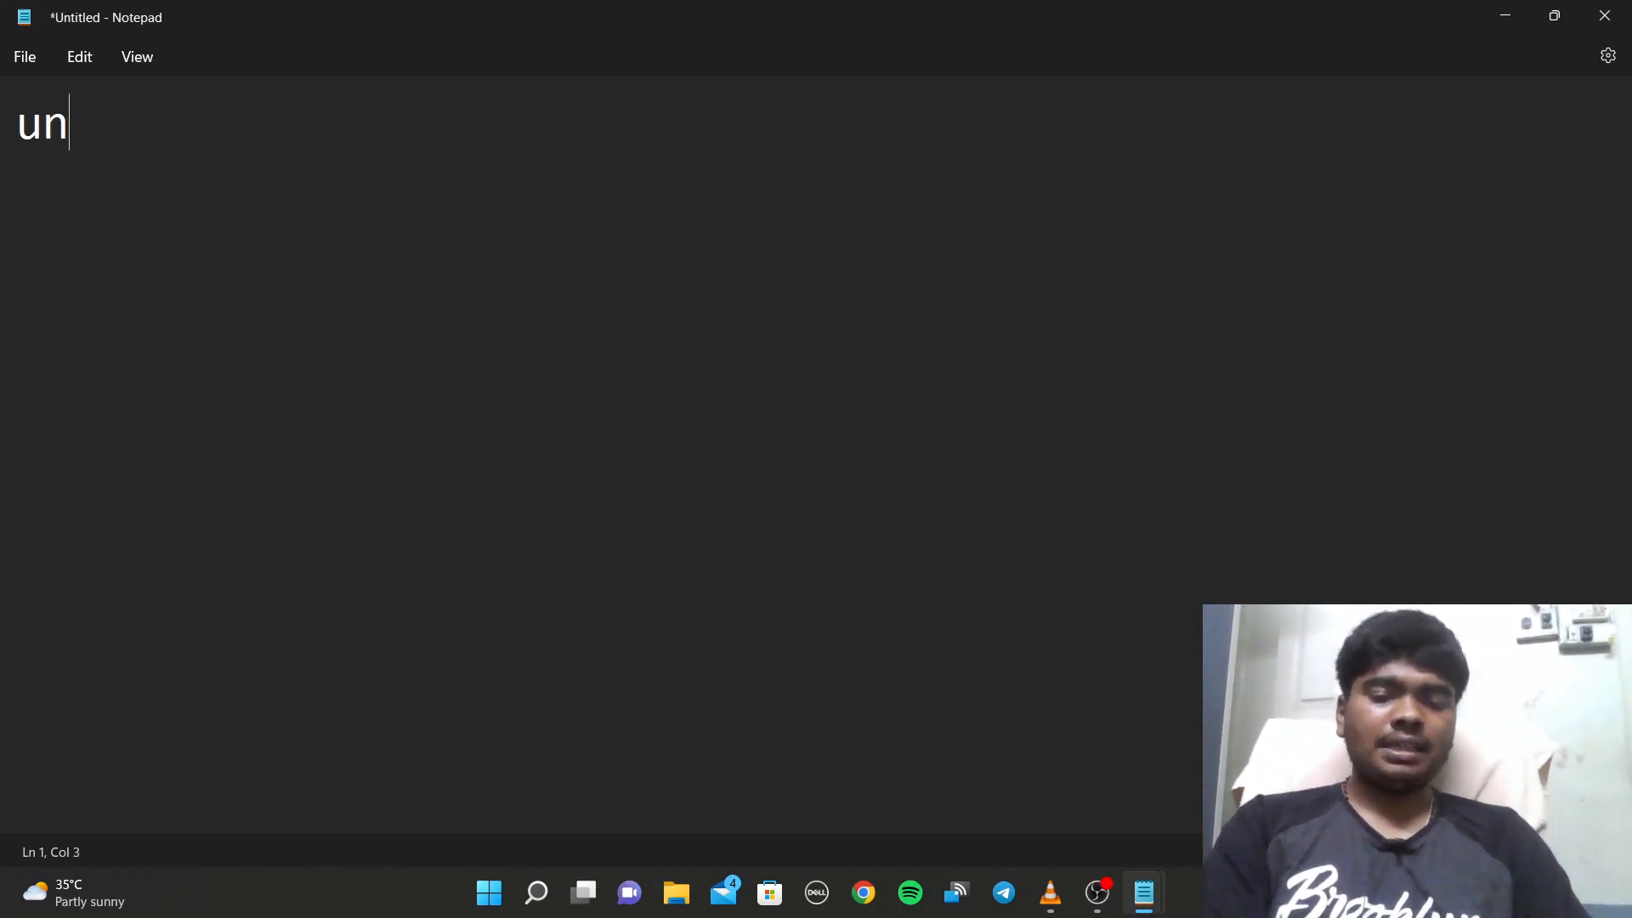
type("stop")
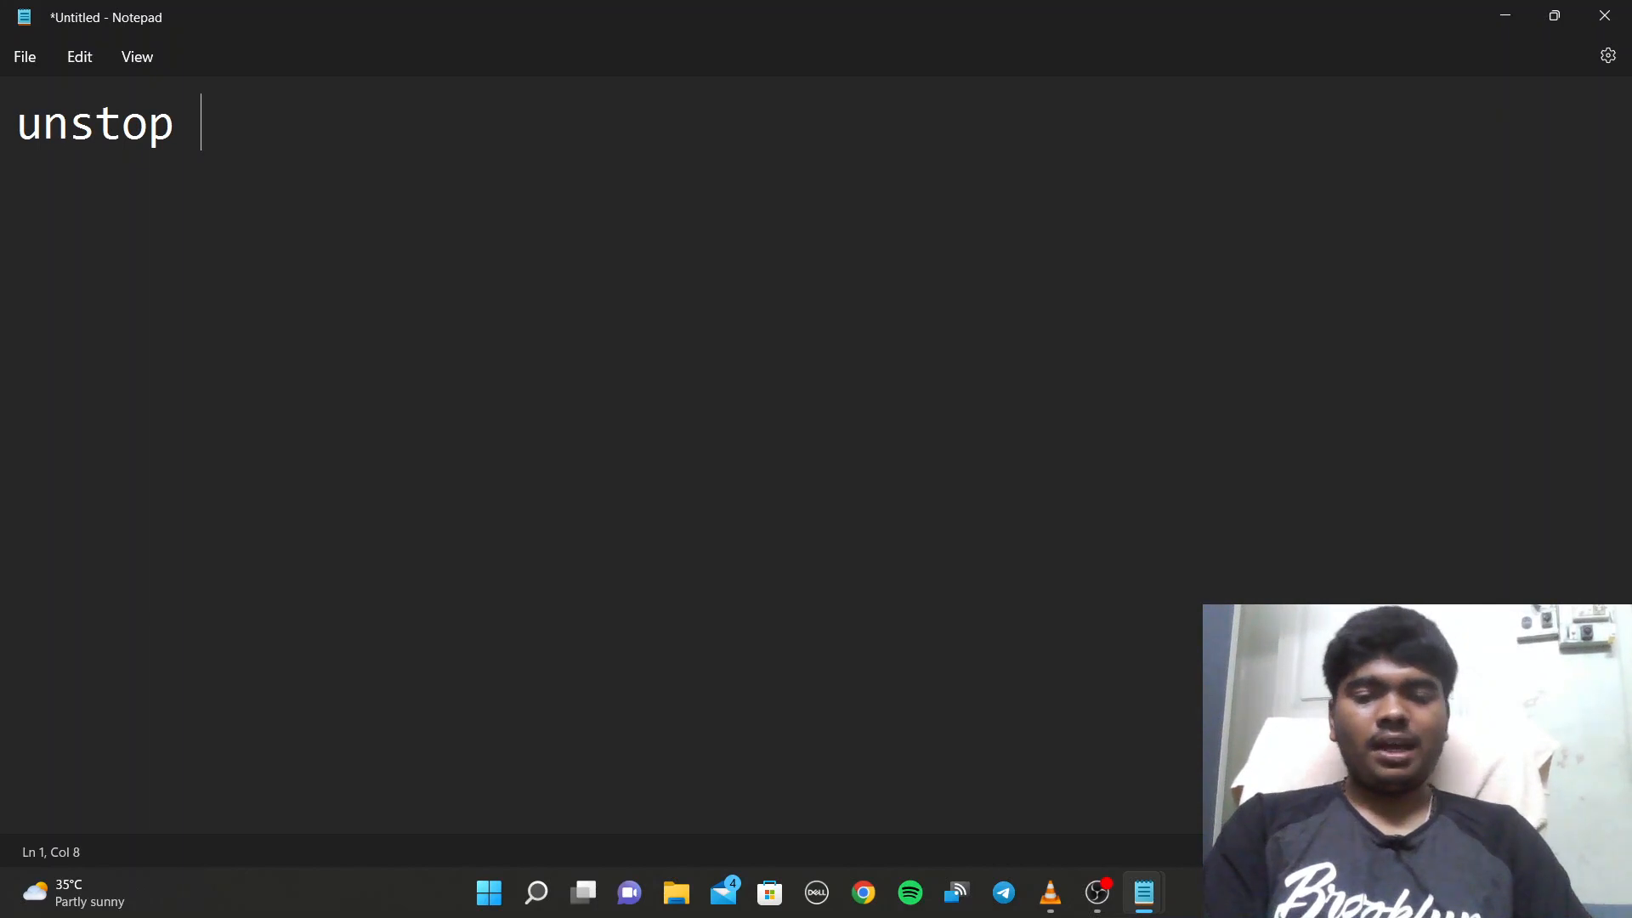
type("no switch in")
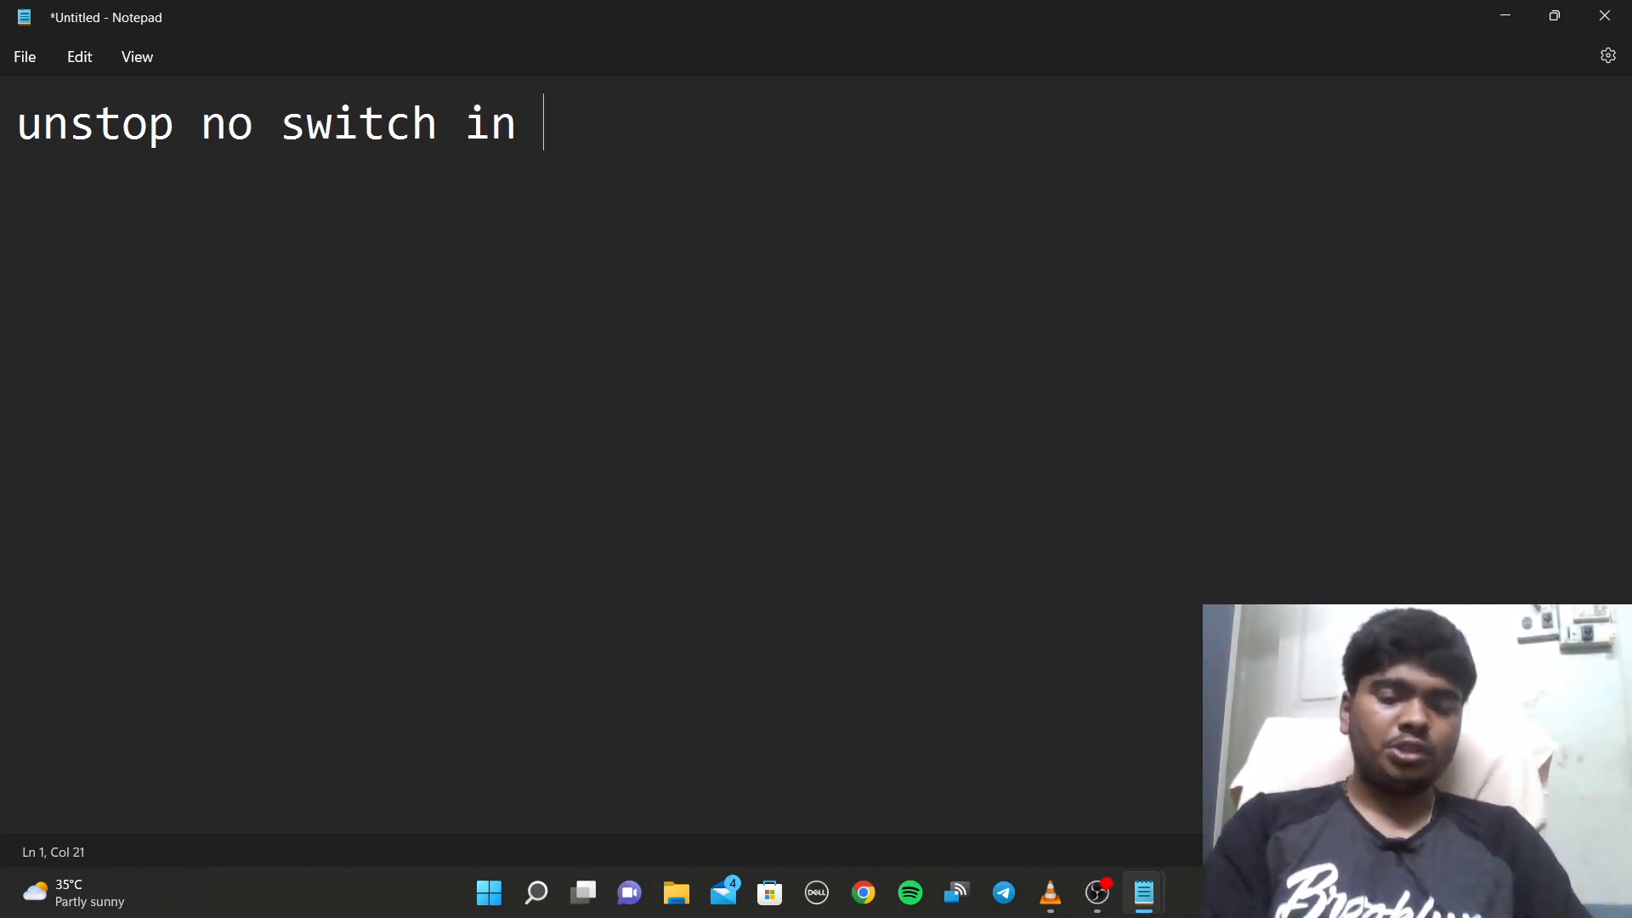
type("between questions")
left_click(599, 236)
type("only")
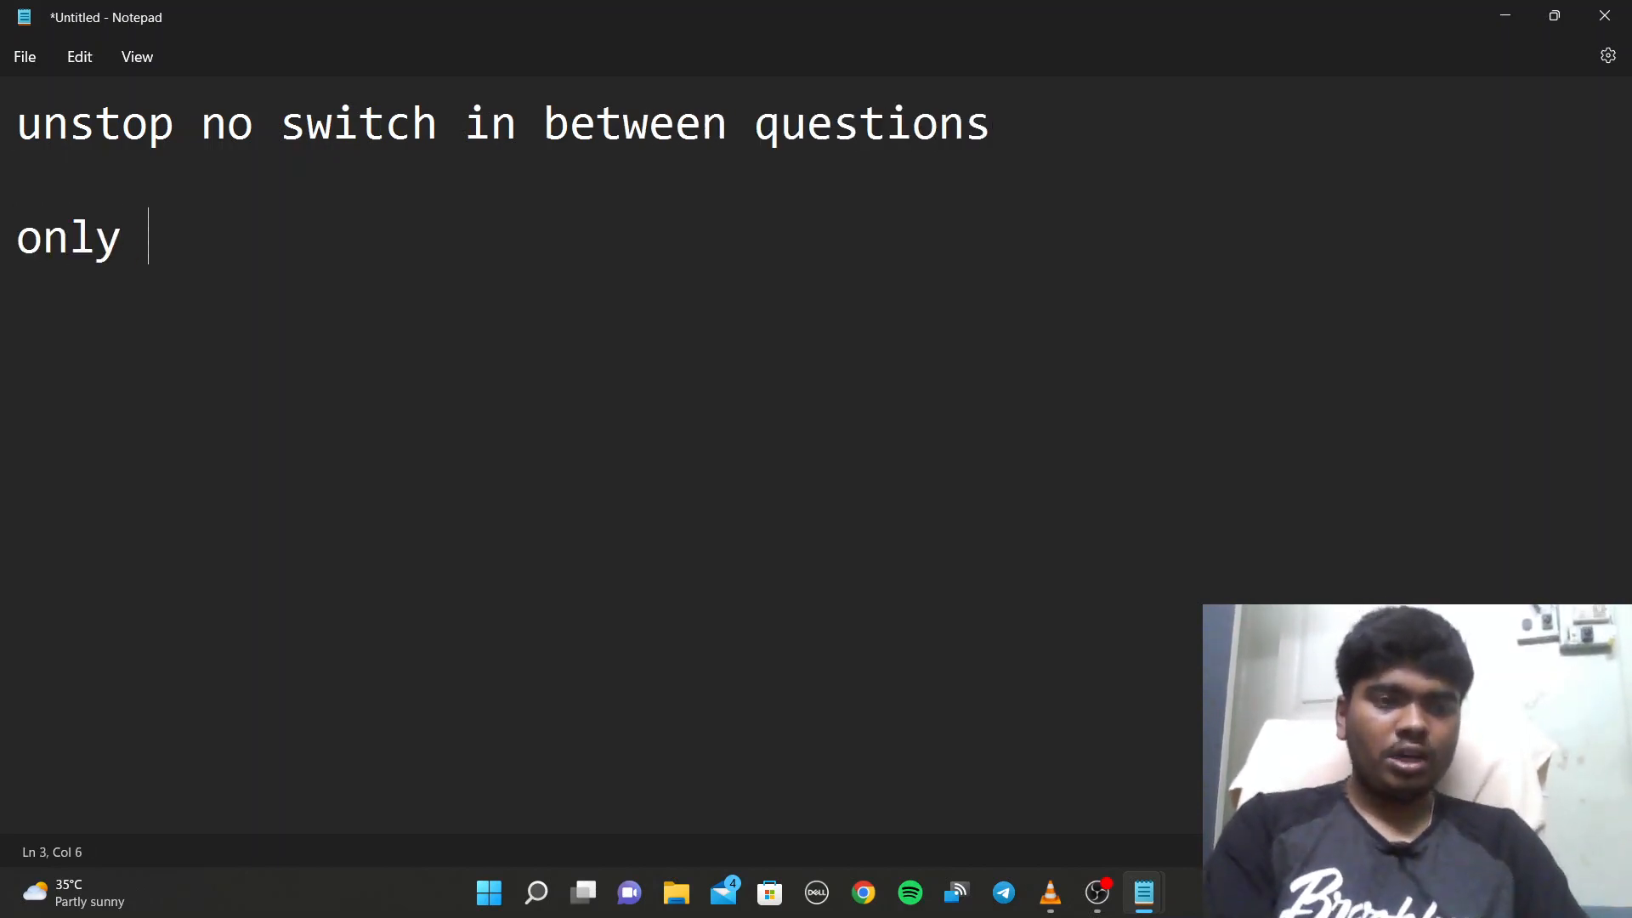
type("for 40 se")
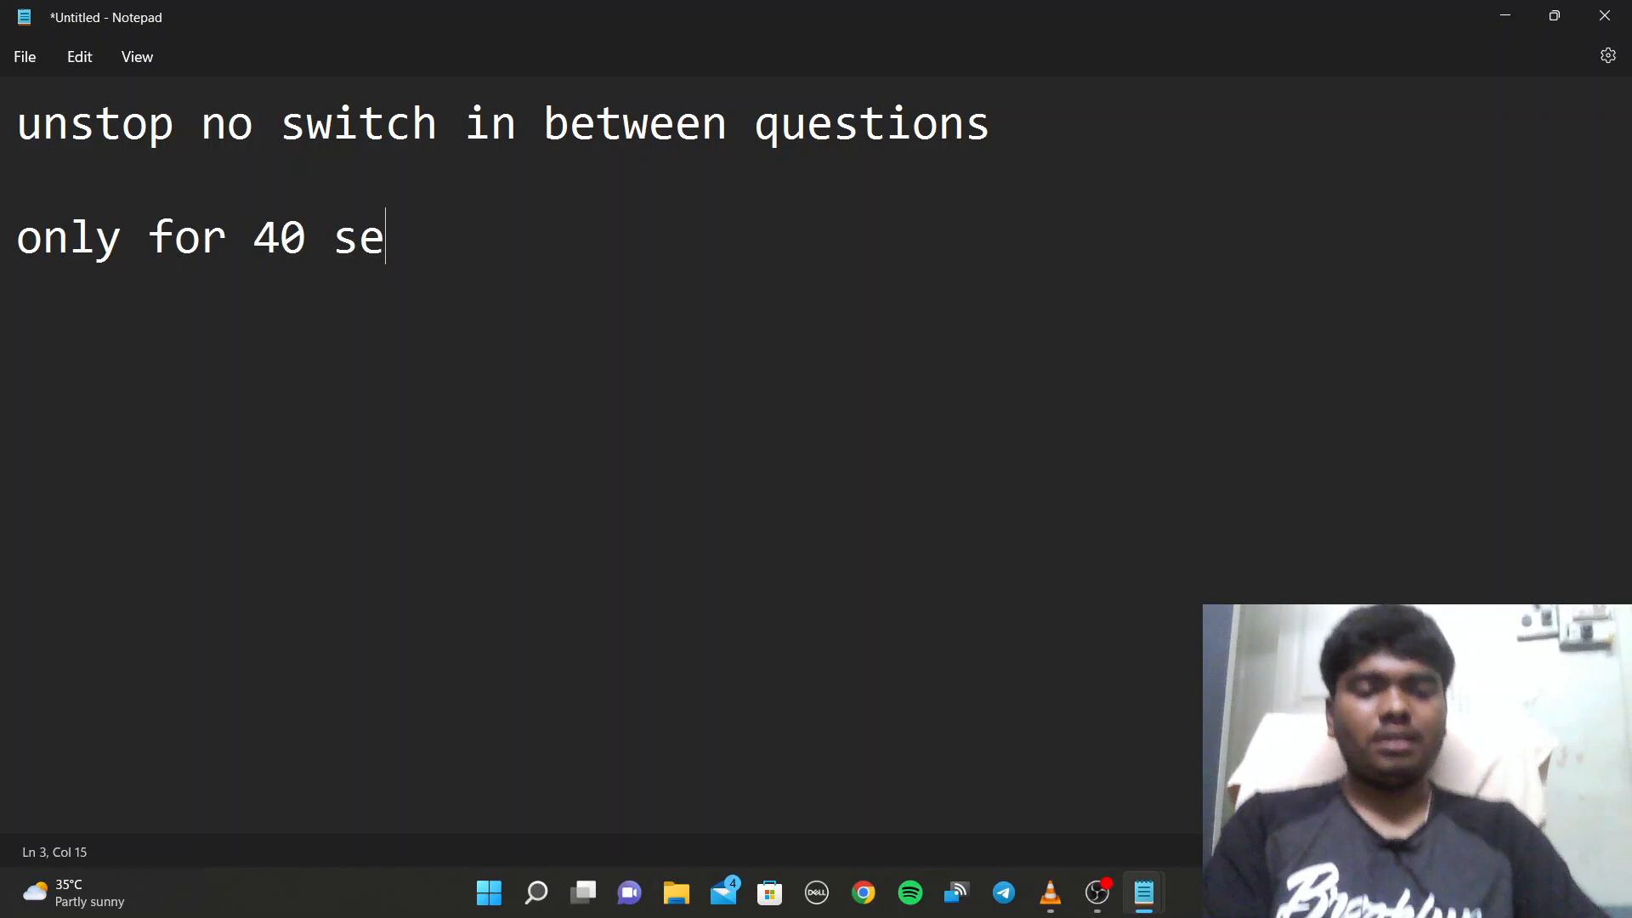
type("cs")
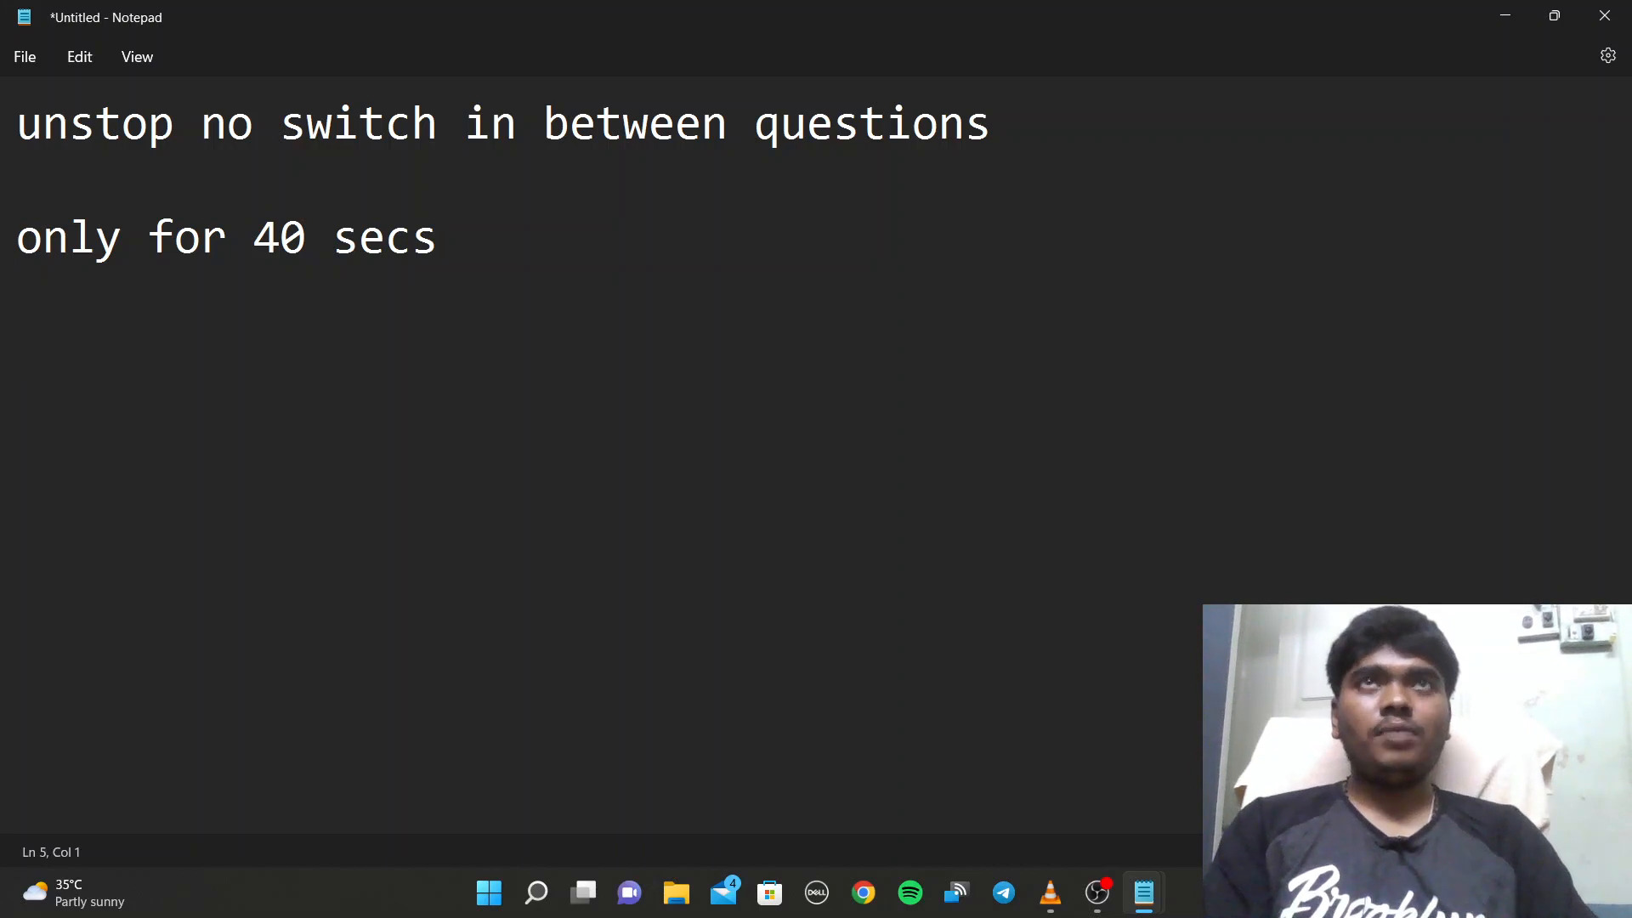
type("cop")
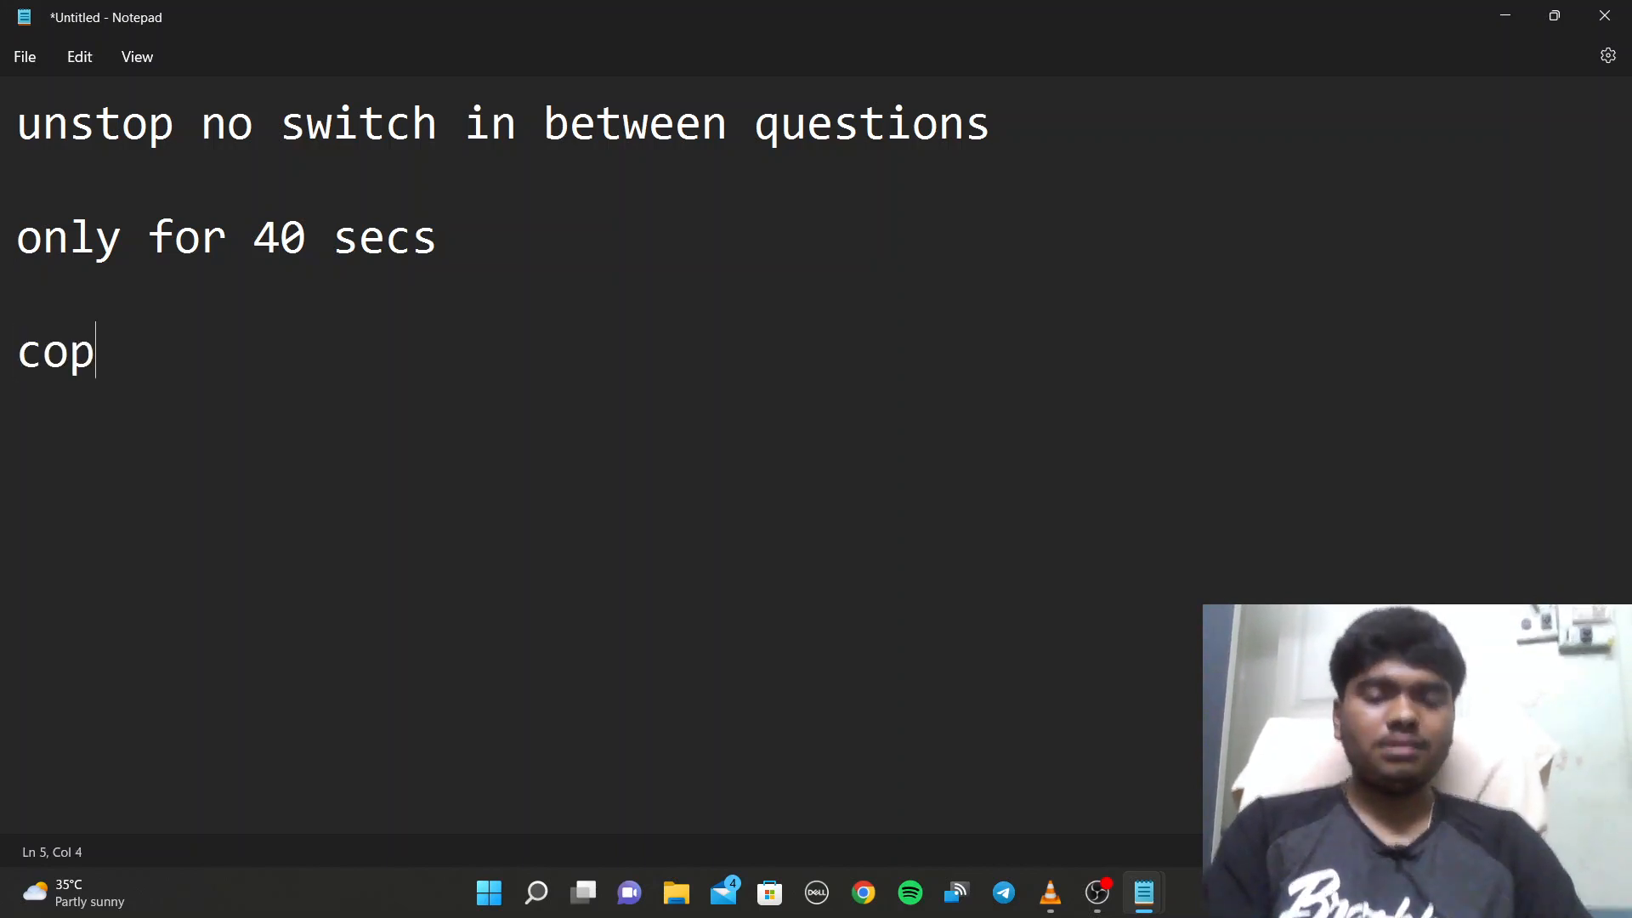
type("lete fast extr")
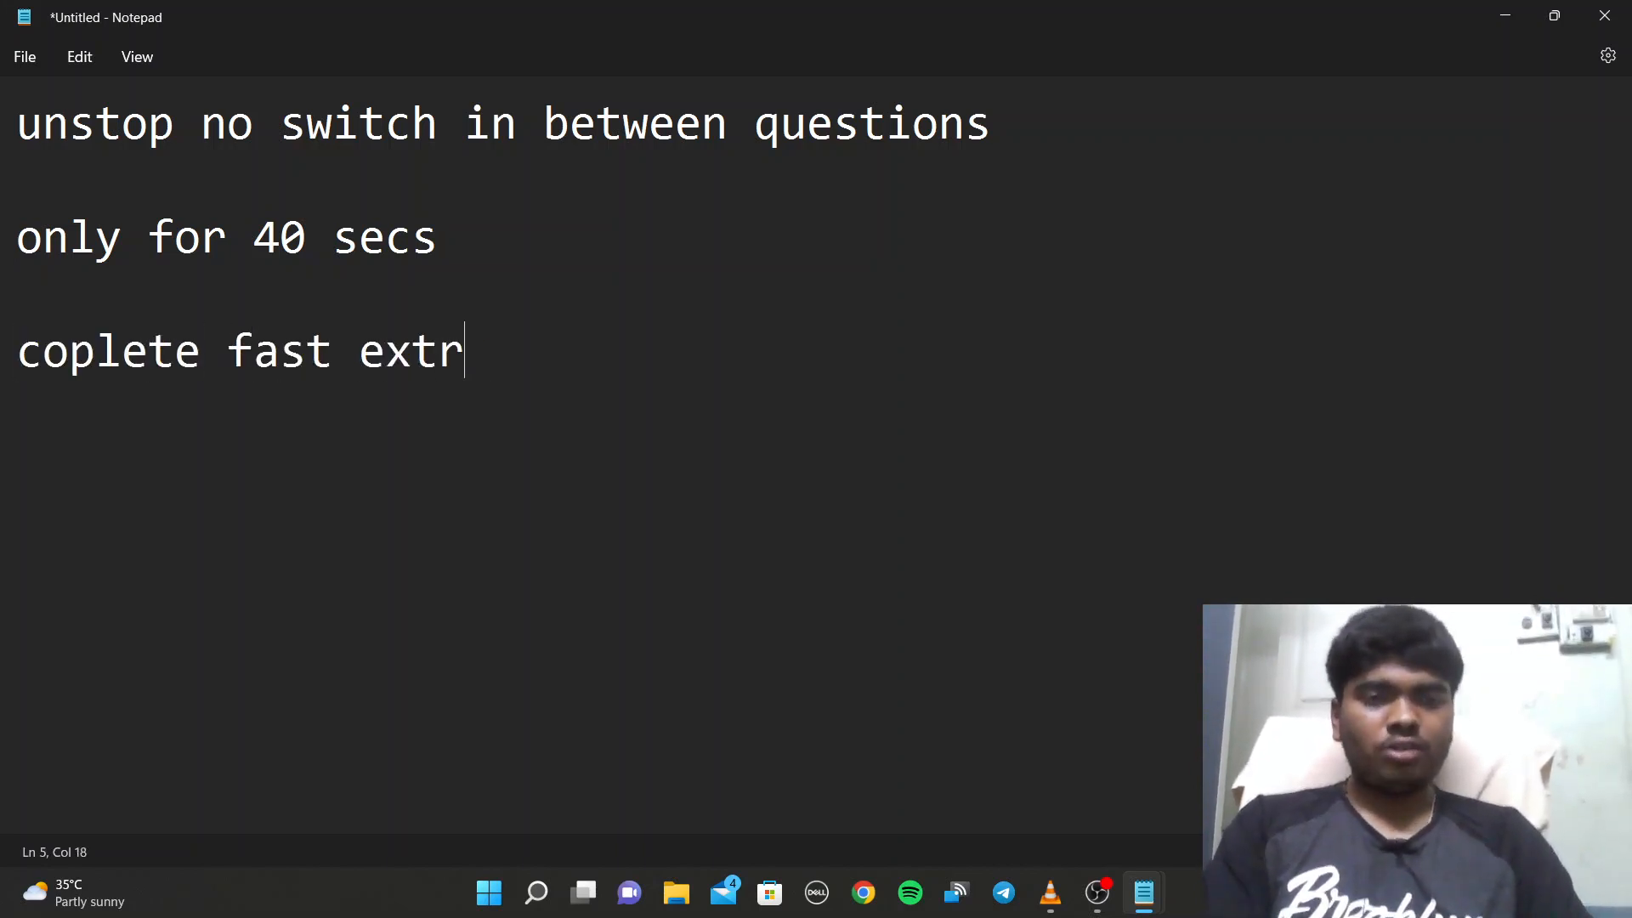
type("a poi")
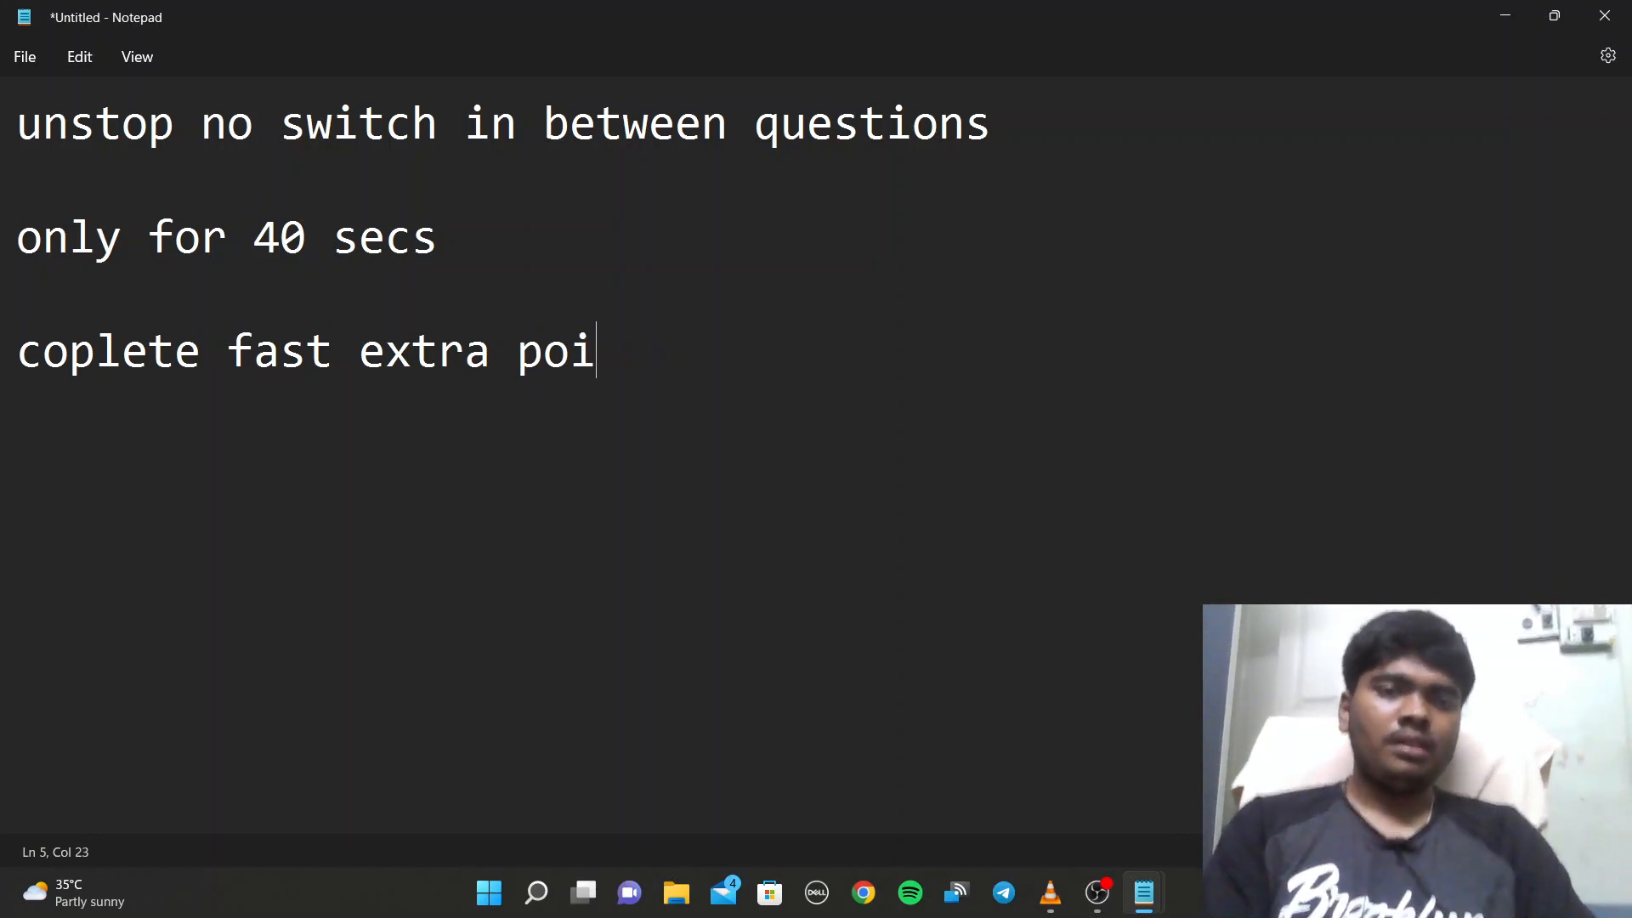
type("nts")
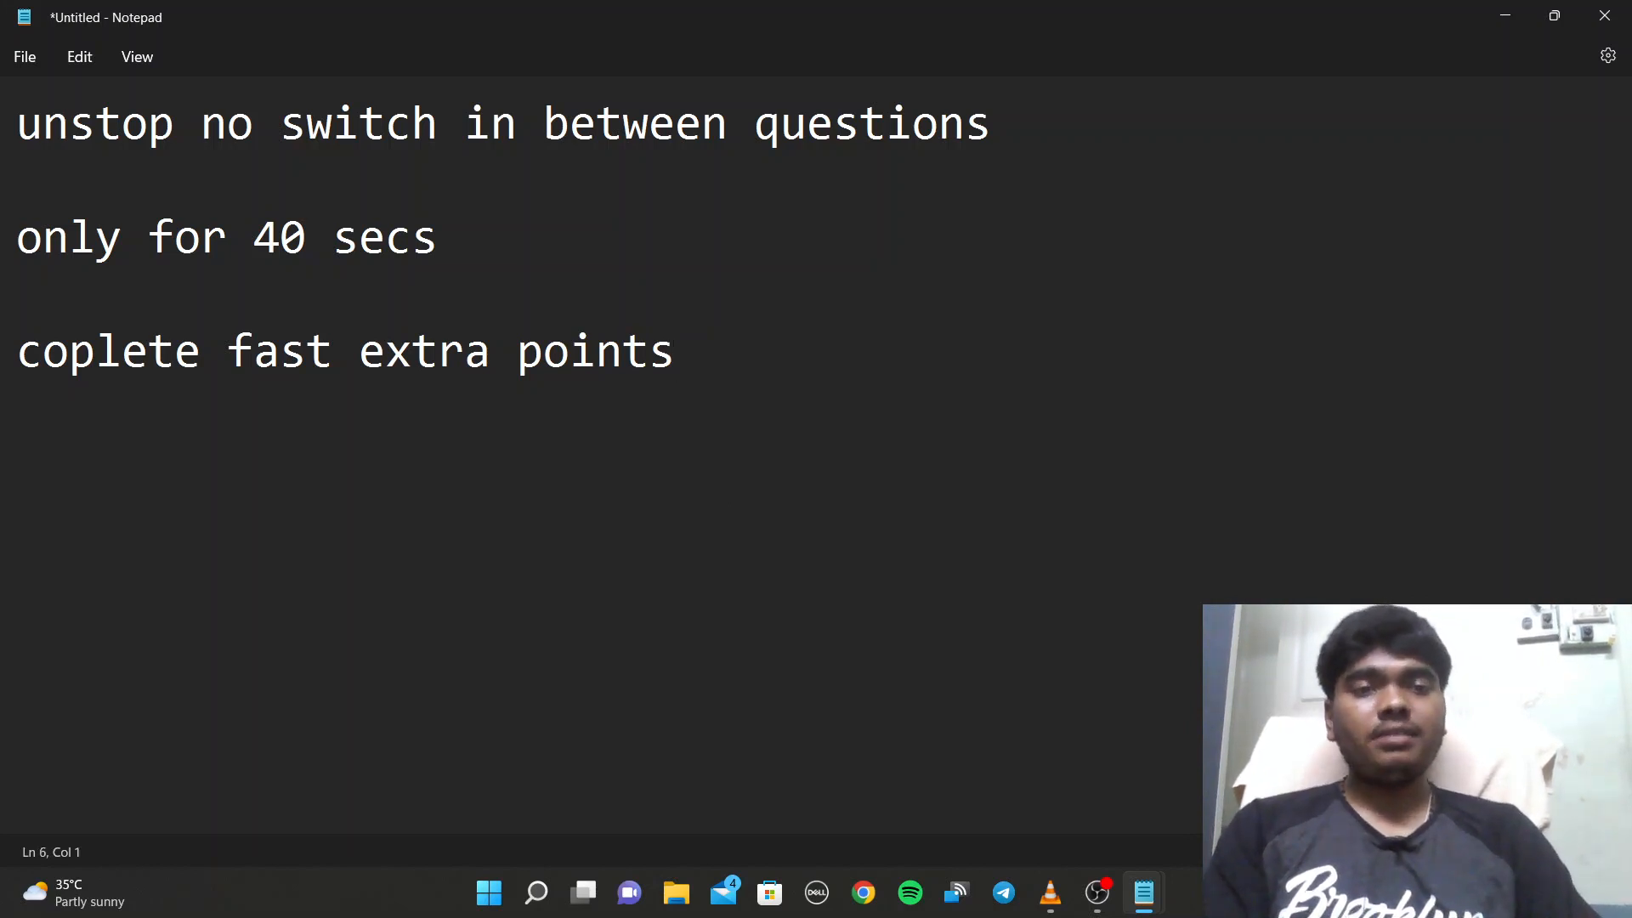
- Add the lines 'time is less' and 'book is required pen', then start a new line
type("time is")
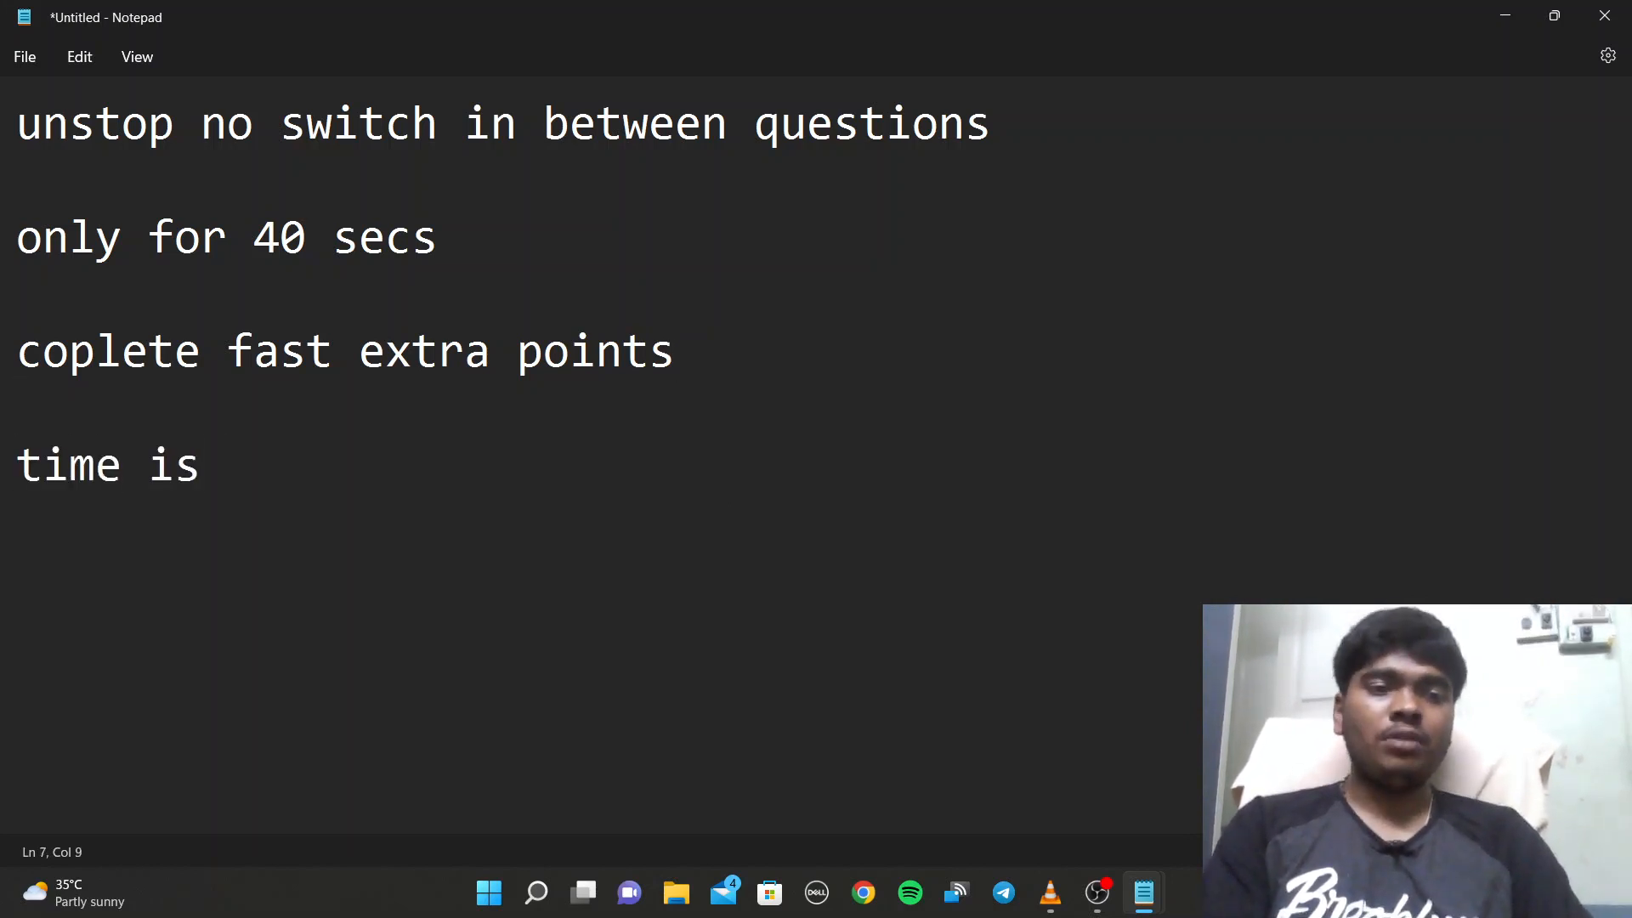
type("less")
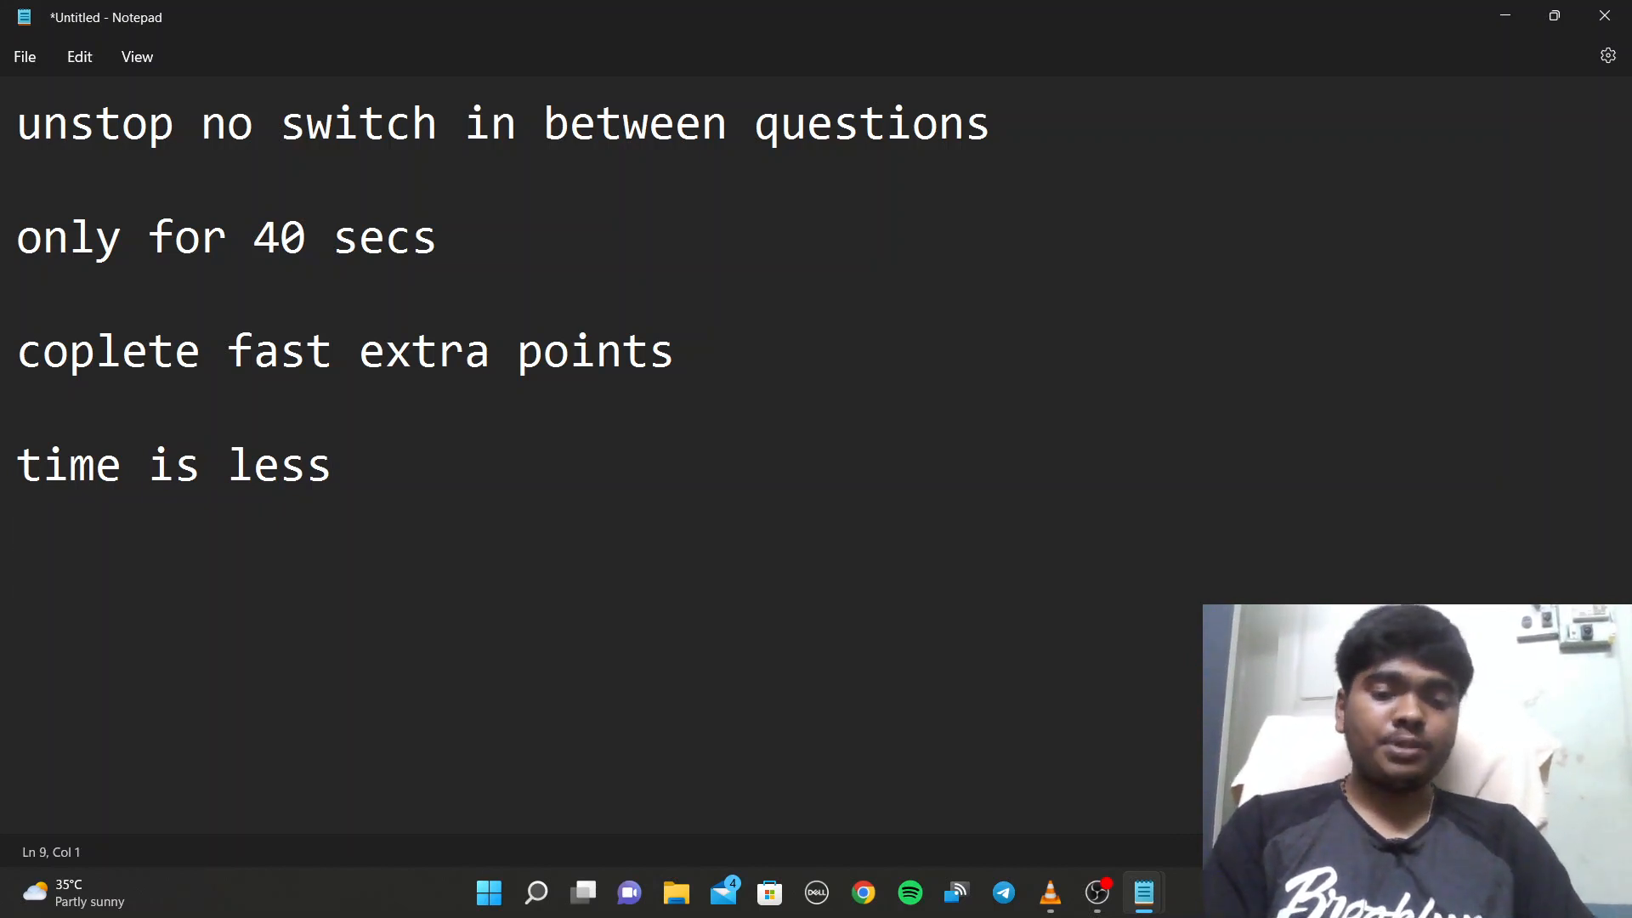
type("book is re")
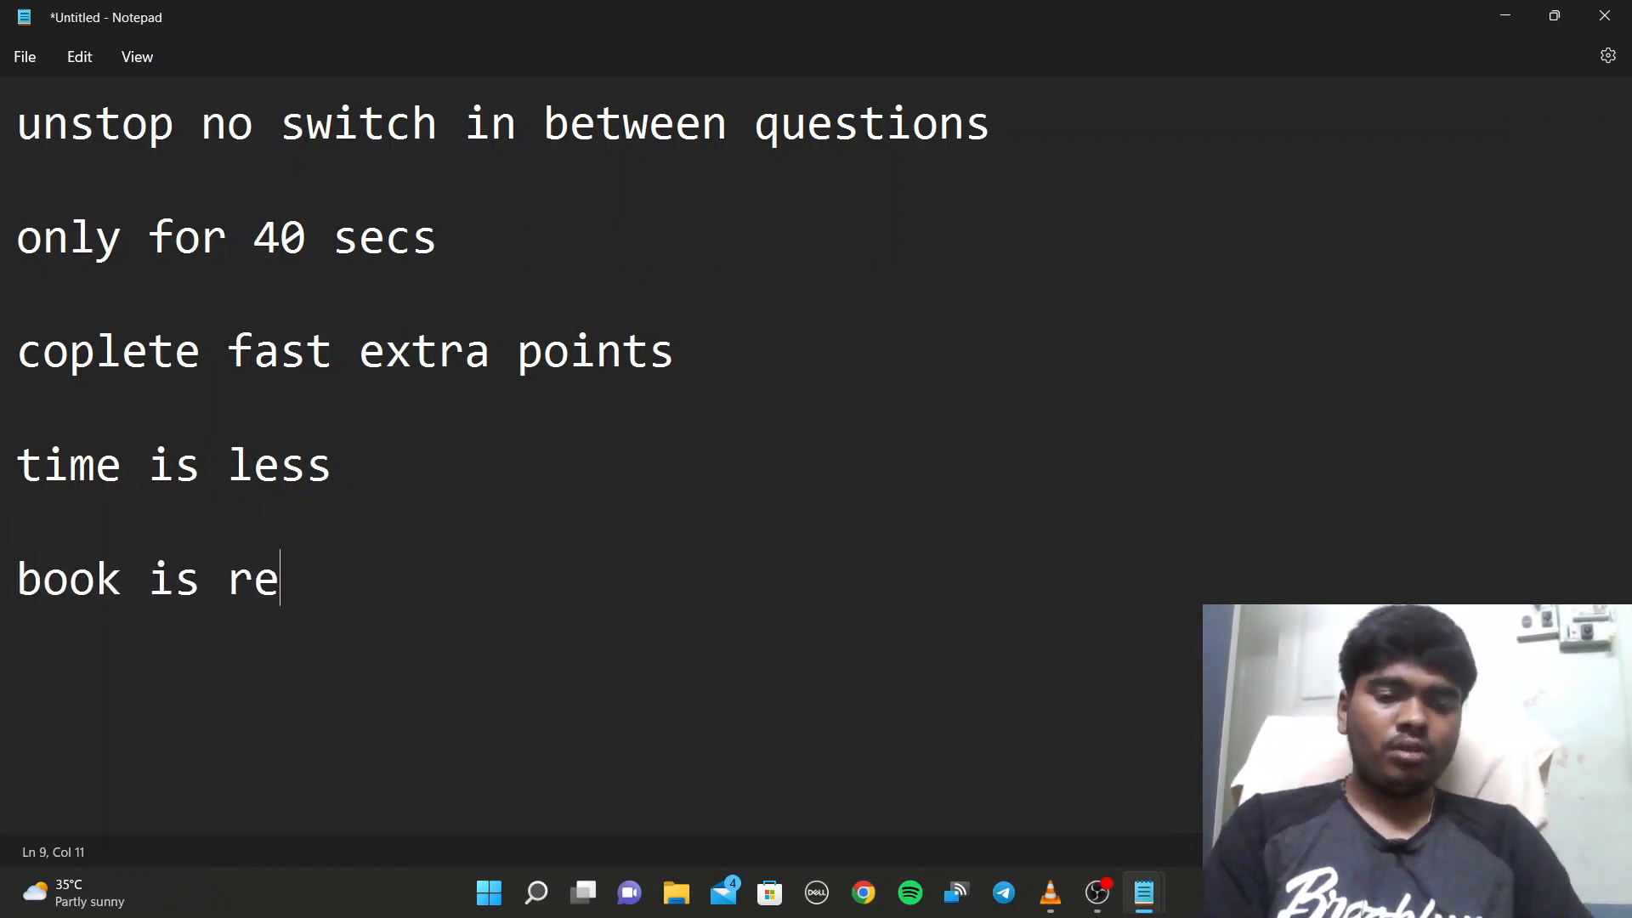
type("quired p")
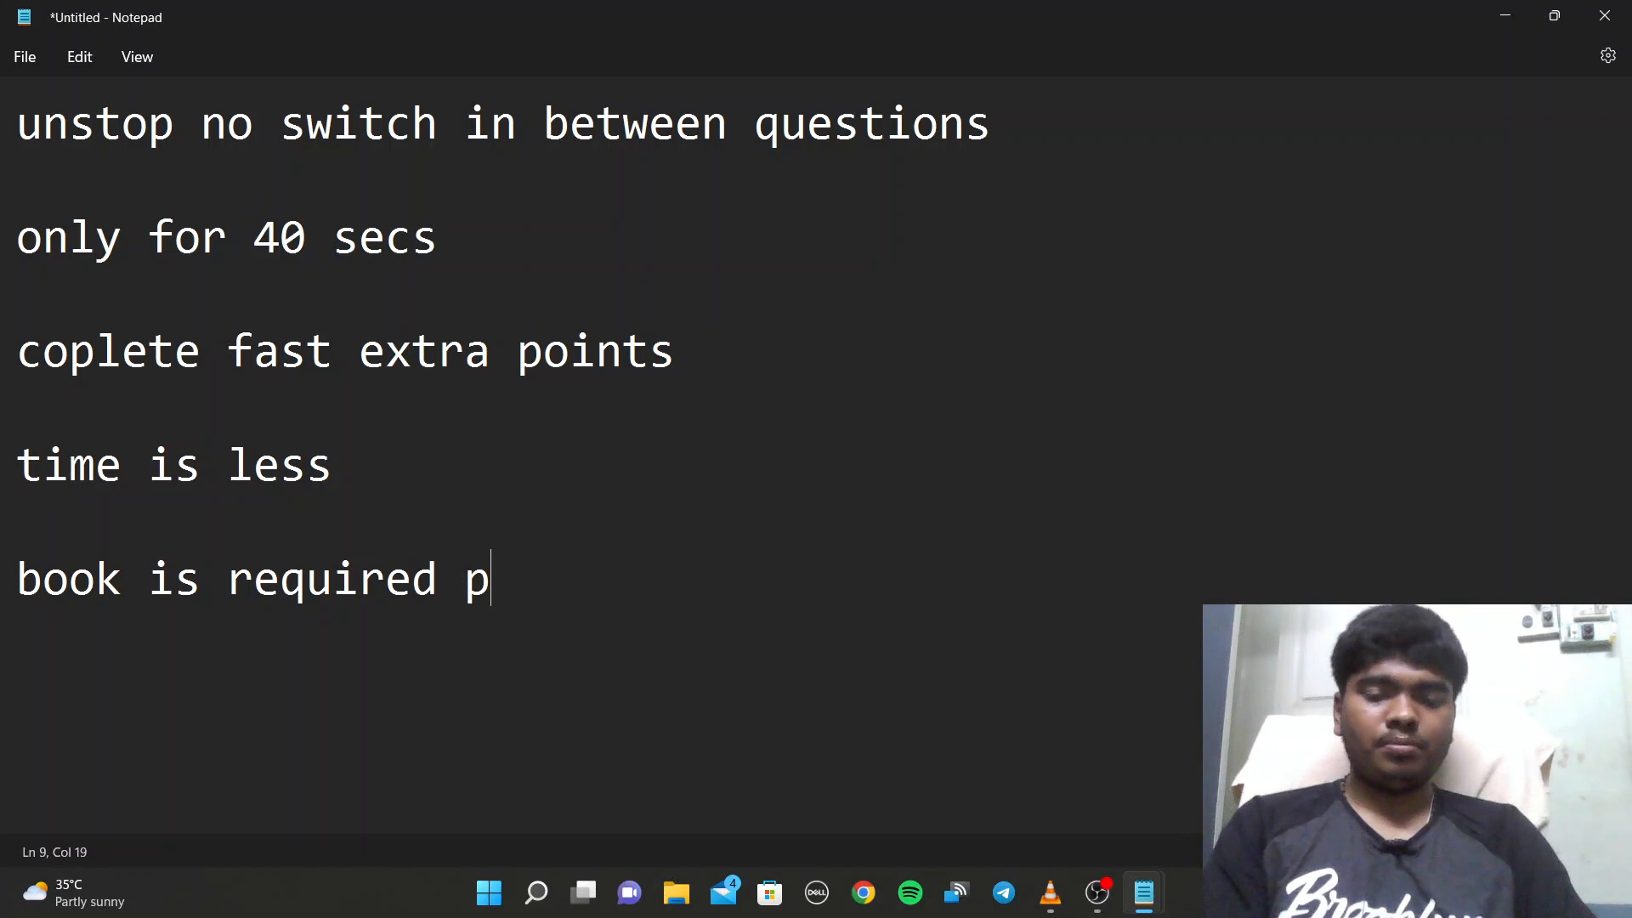
type("en")
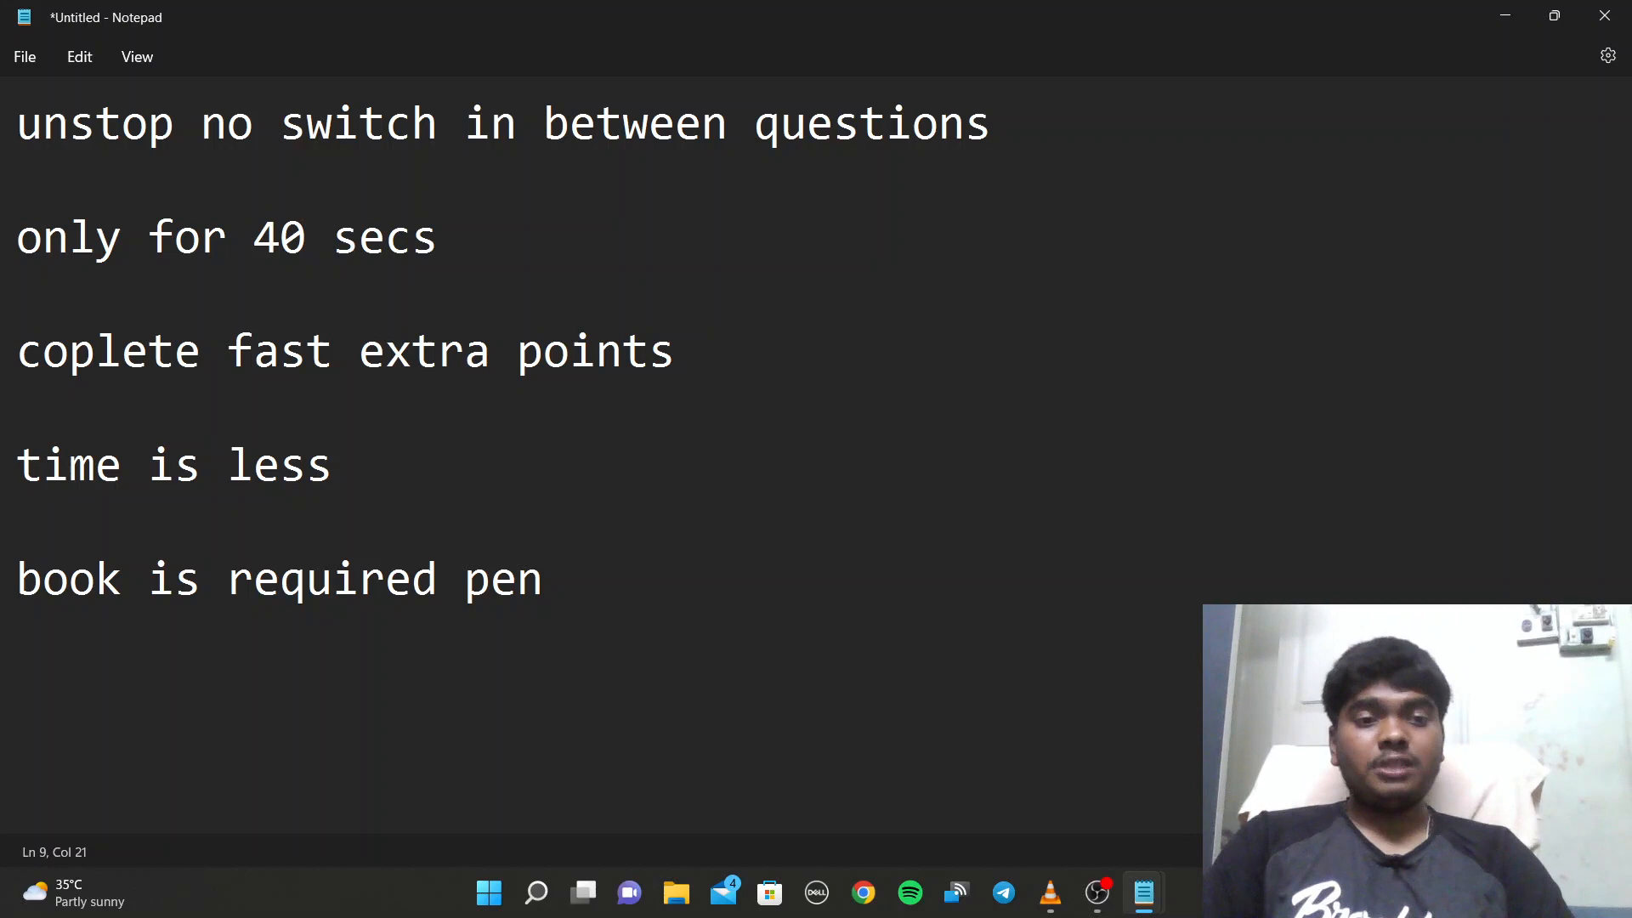
key("enter")
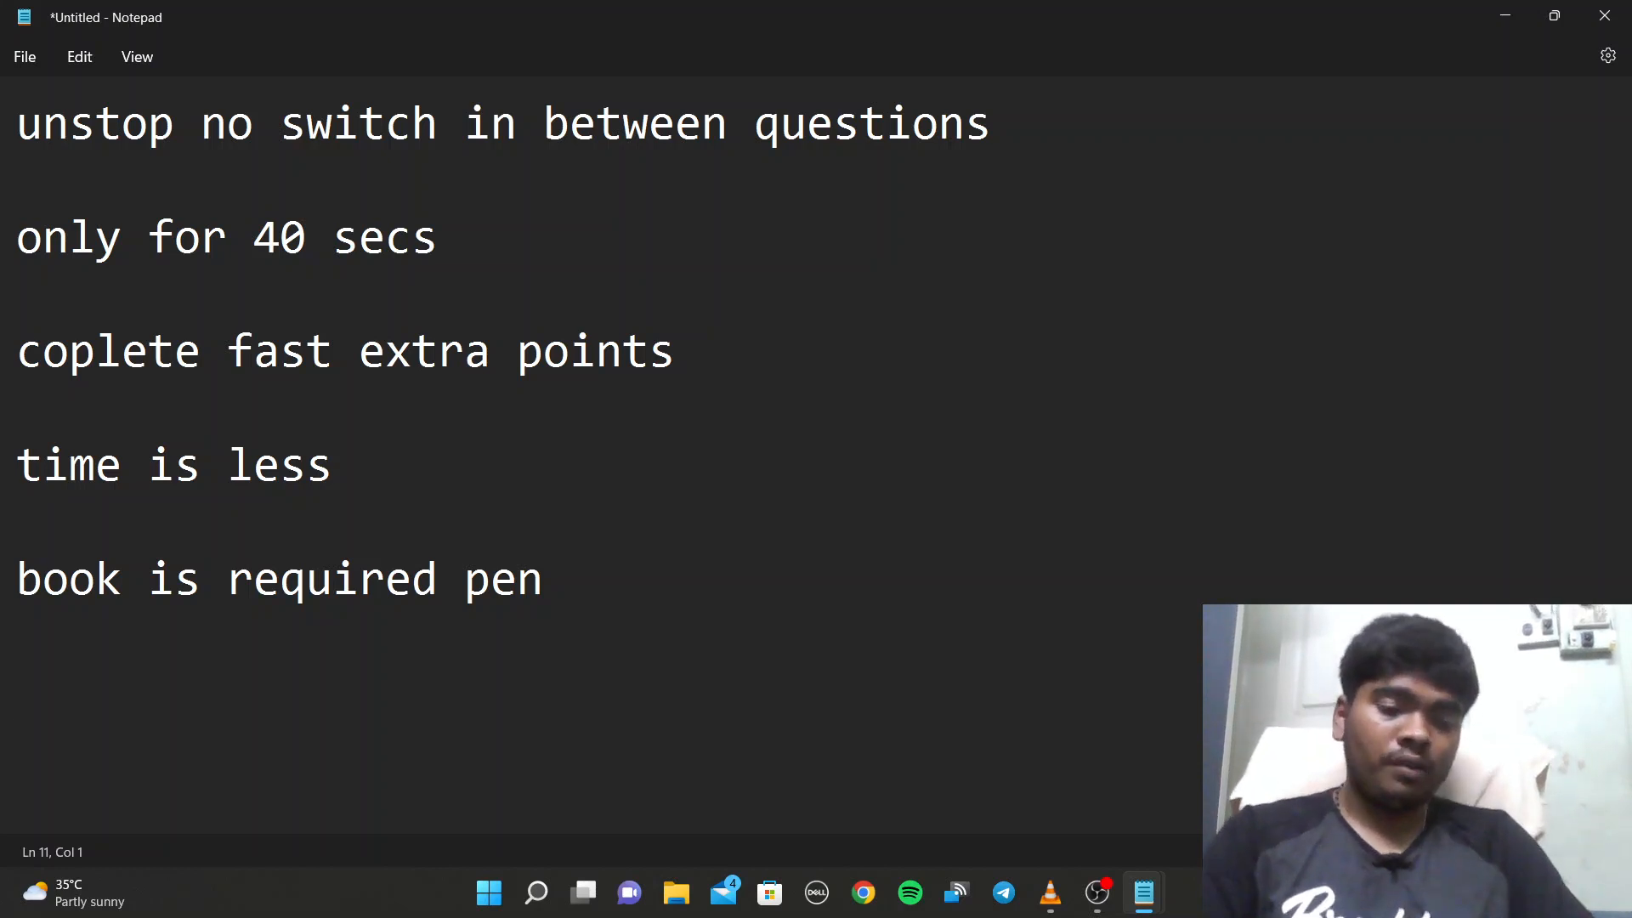
- Add a sixth tip line reading 'Time complexiteis'
type("Time co")
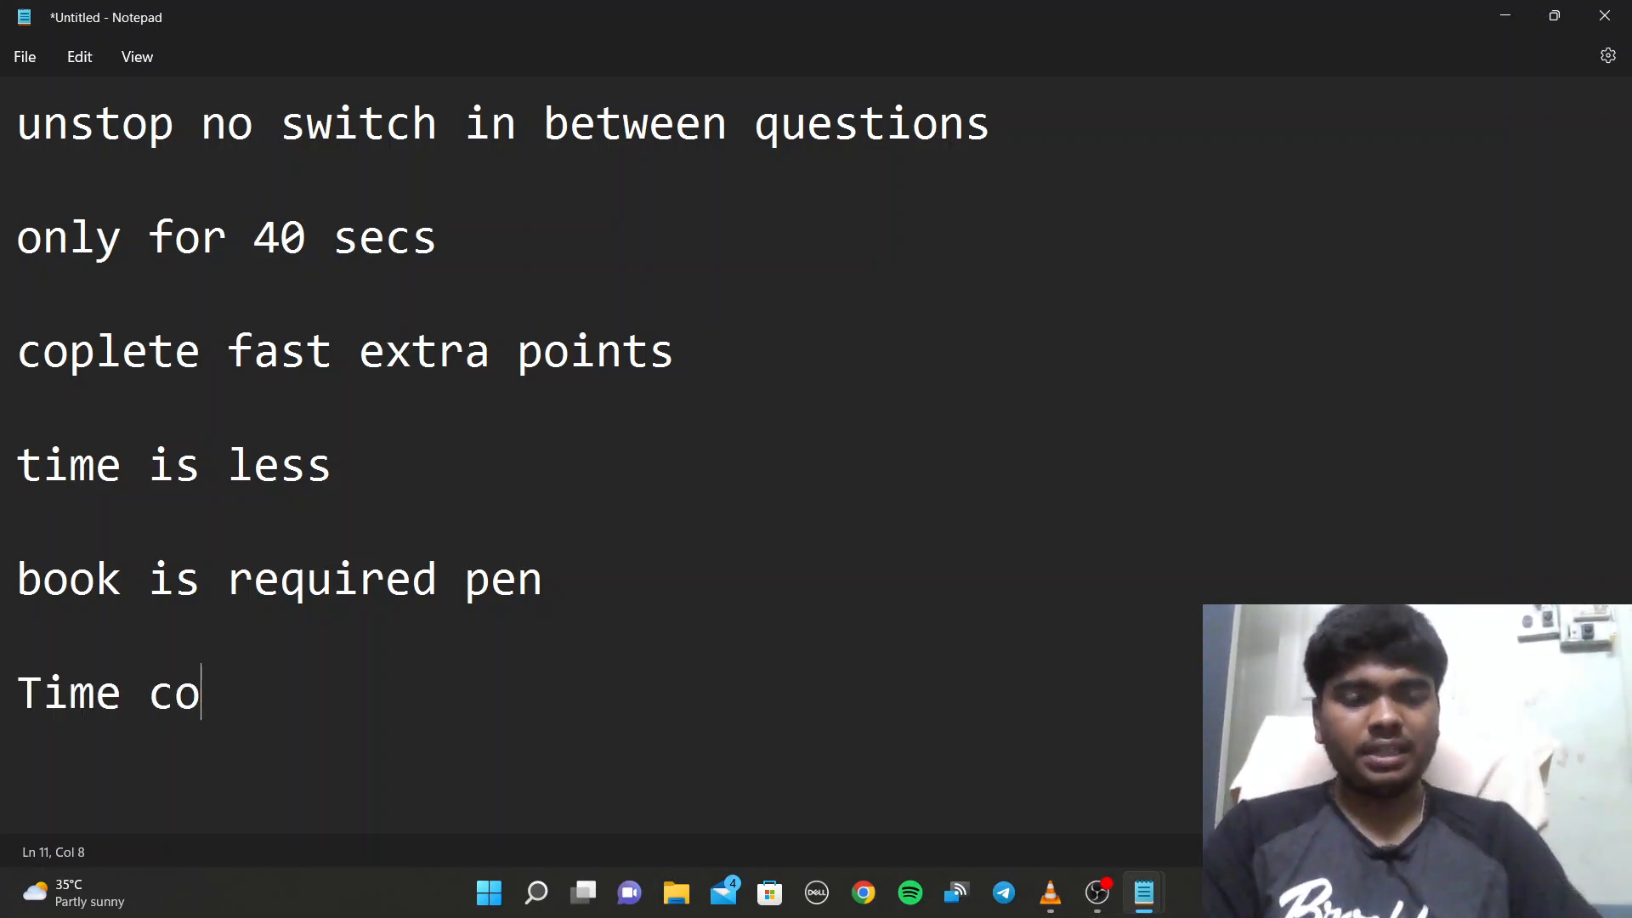
type("mplexiteis")
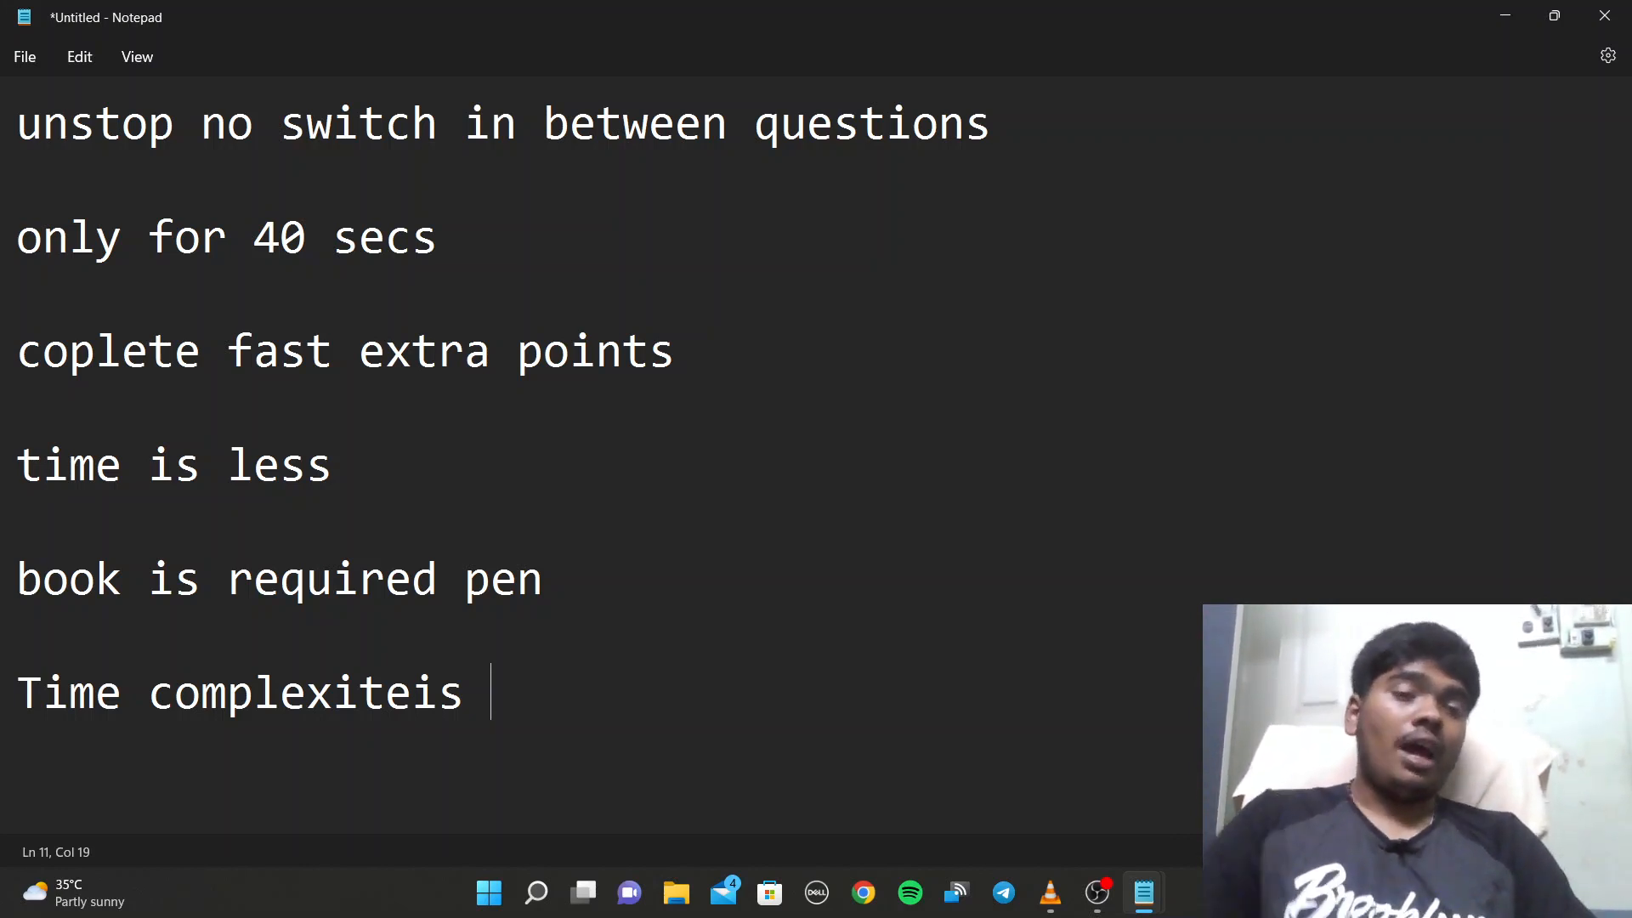
- Select the book and pen line and bring up the note holding the Google Docs link
triple_click(275, 578)
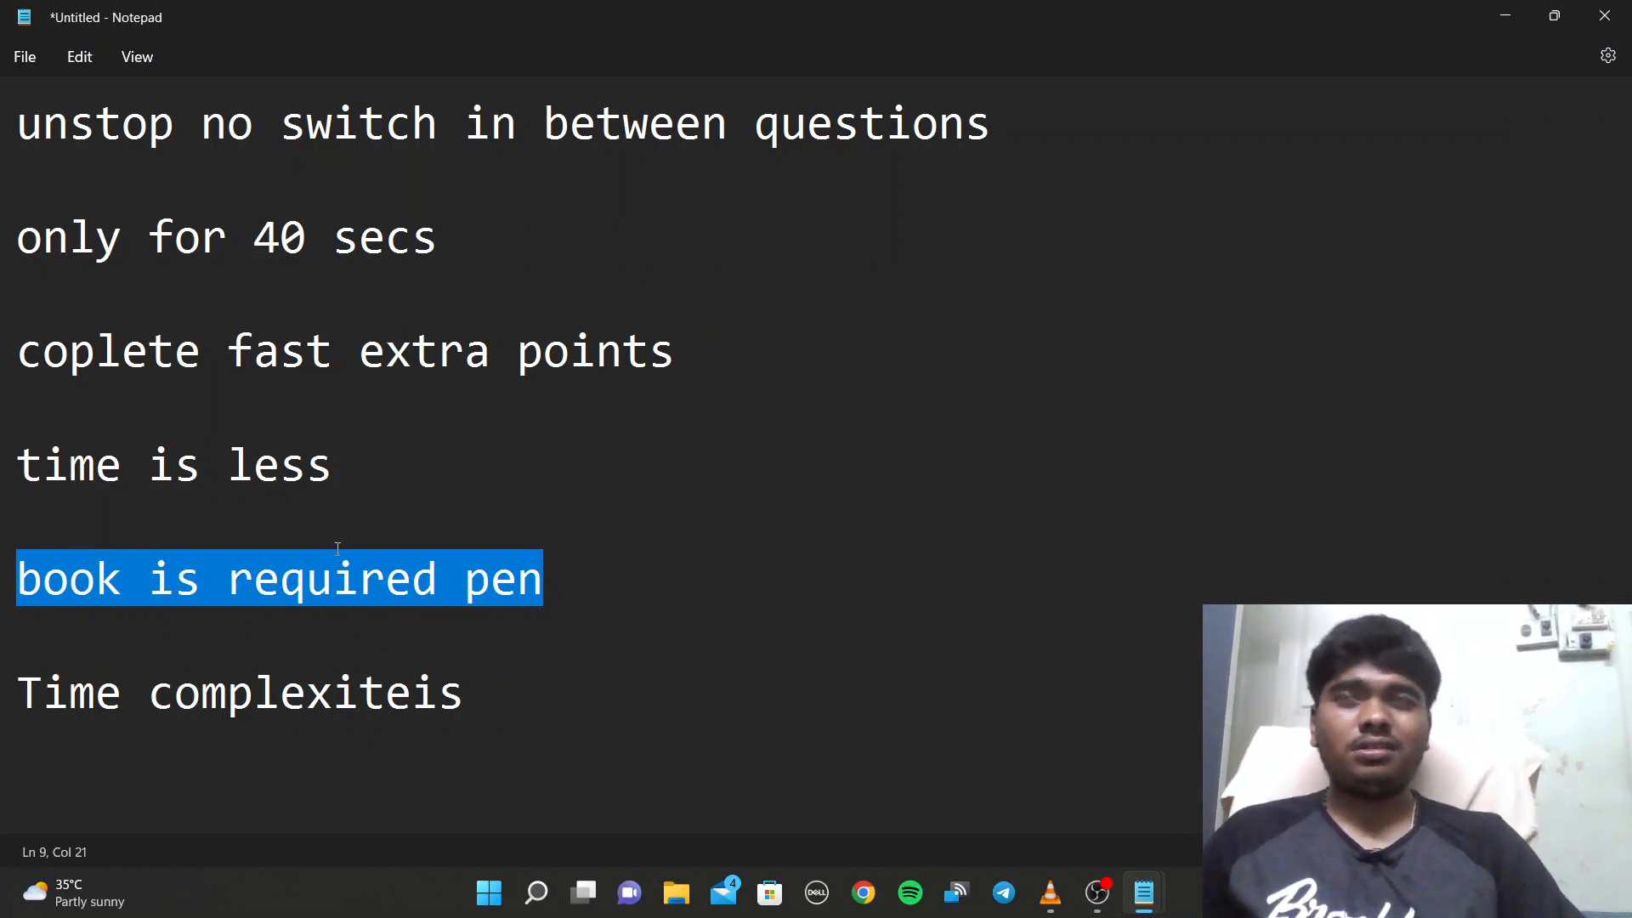
mouse_move(367, 520)
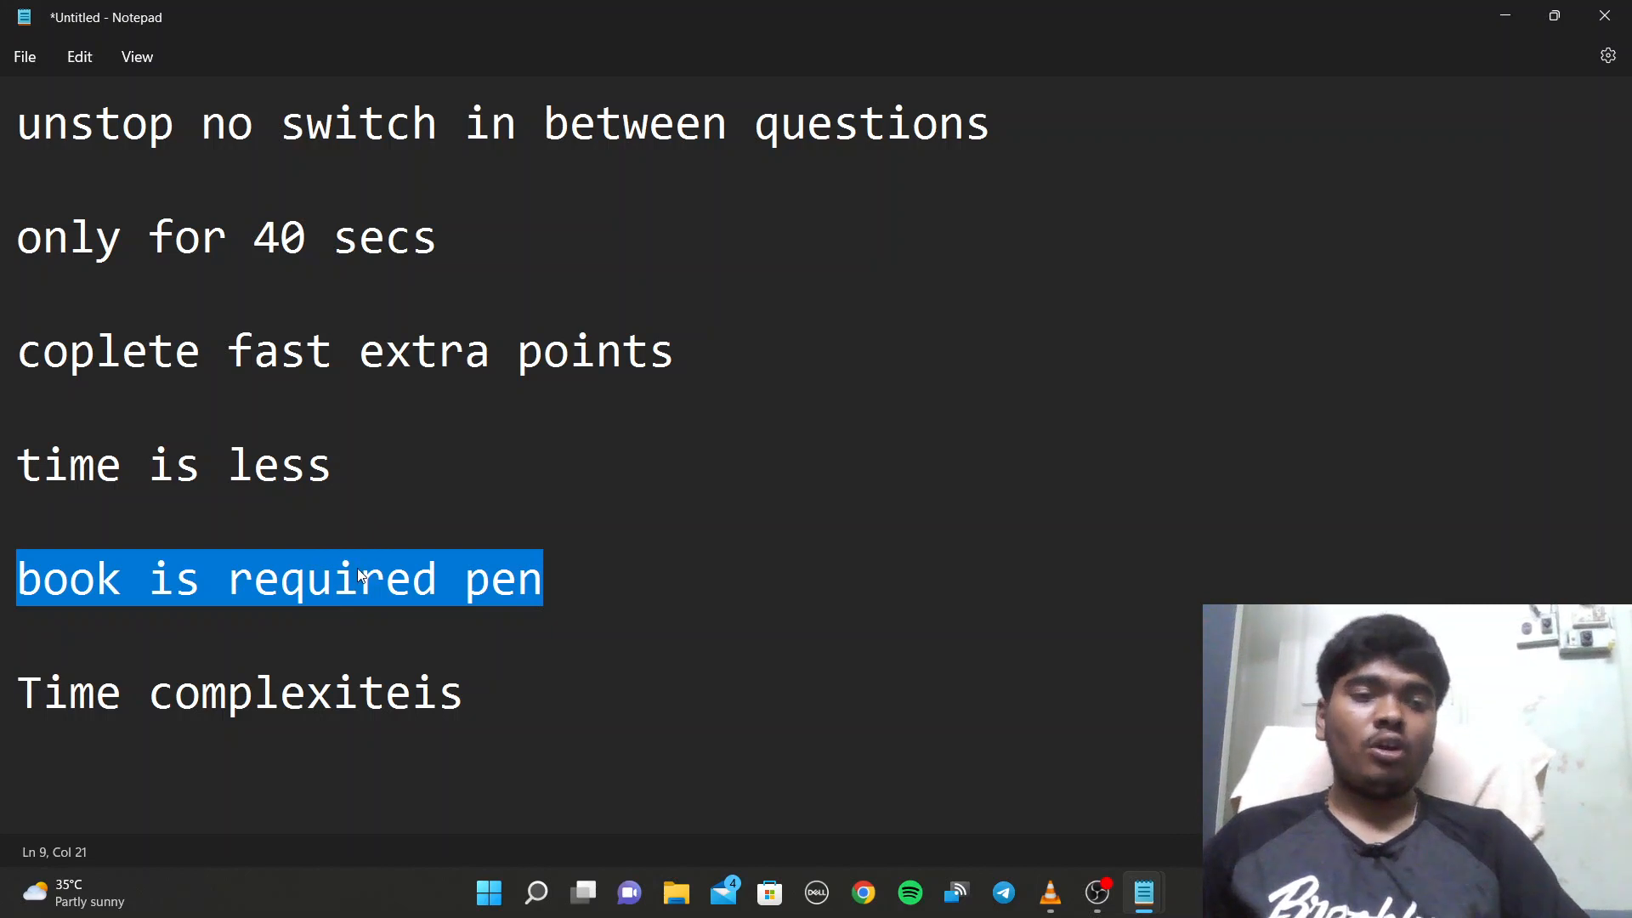
left_click(291, 578)
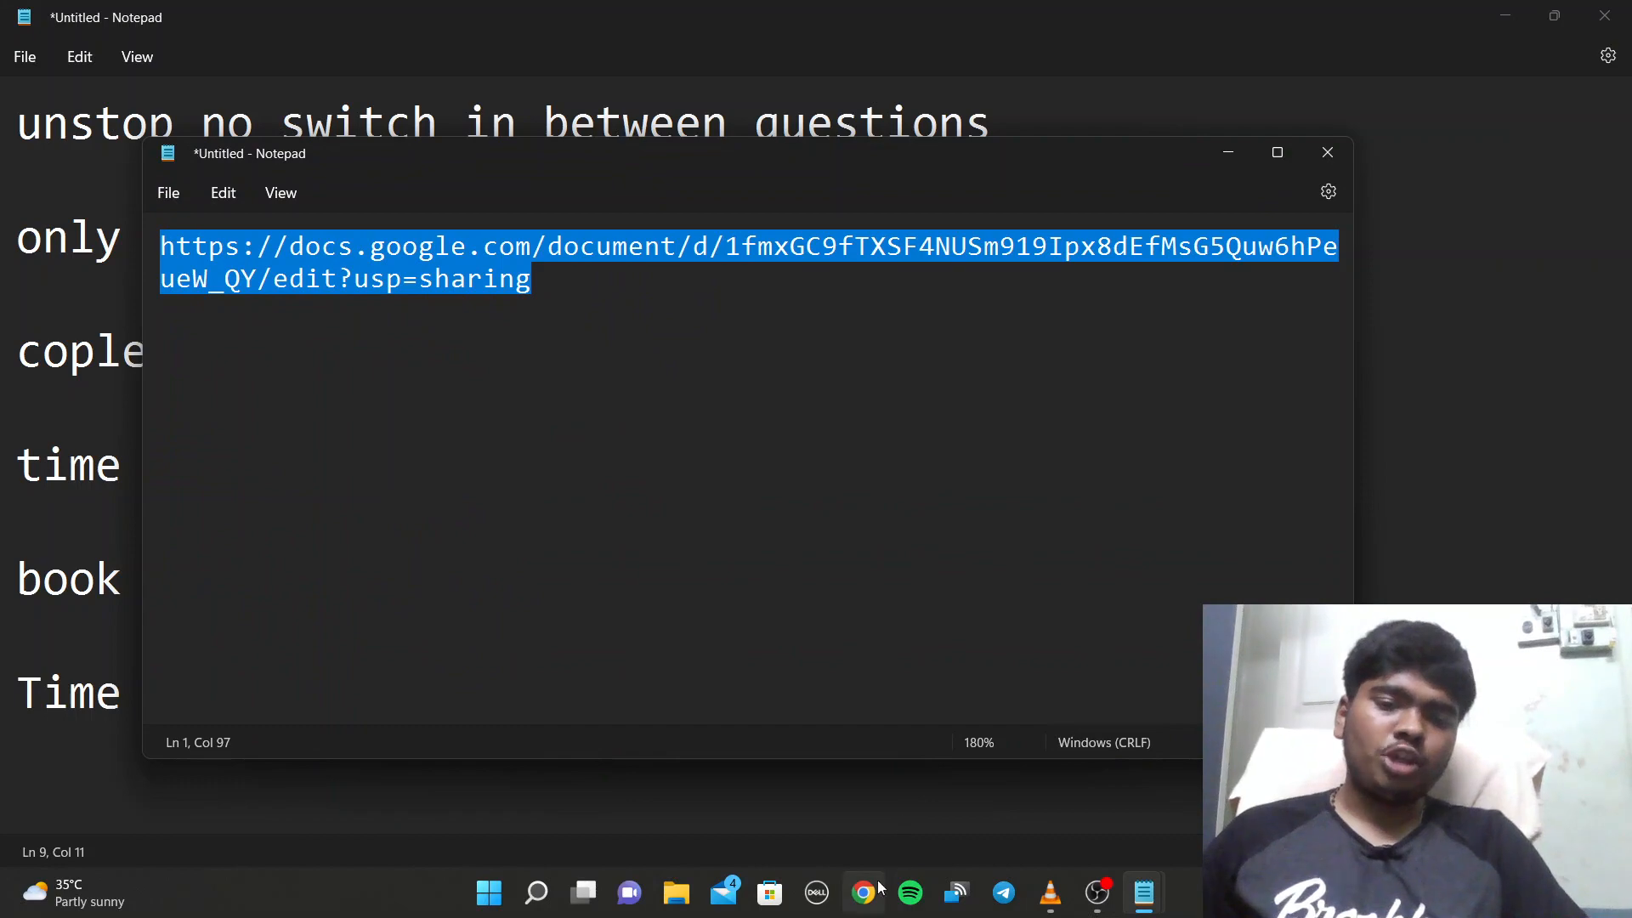
- Show the Flipkart GRID question Google Doc in Chrome
left_click(862, 892)
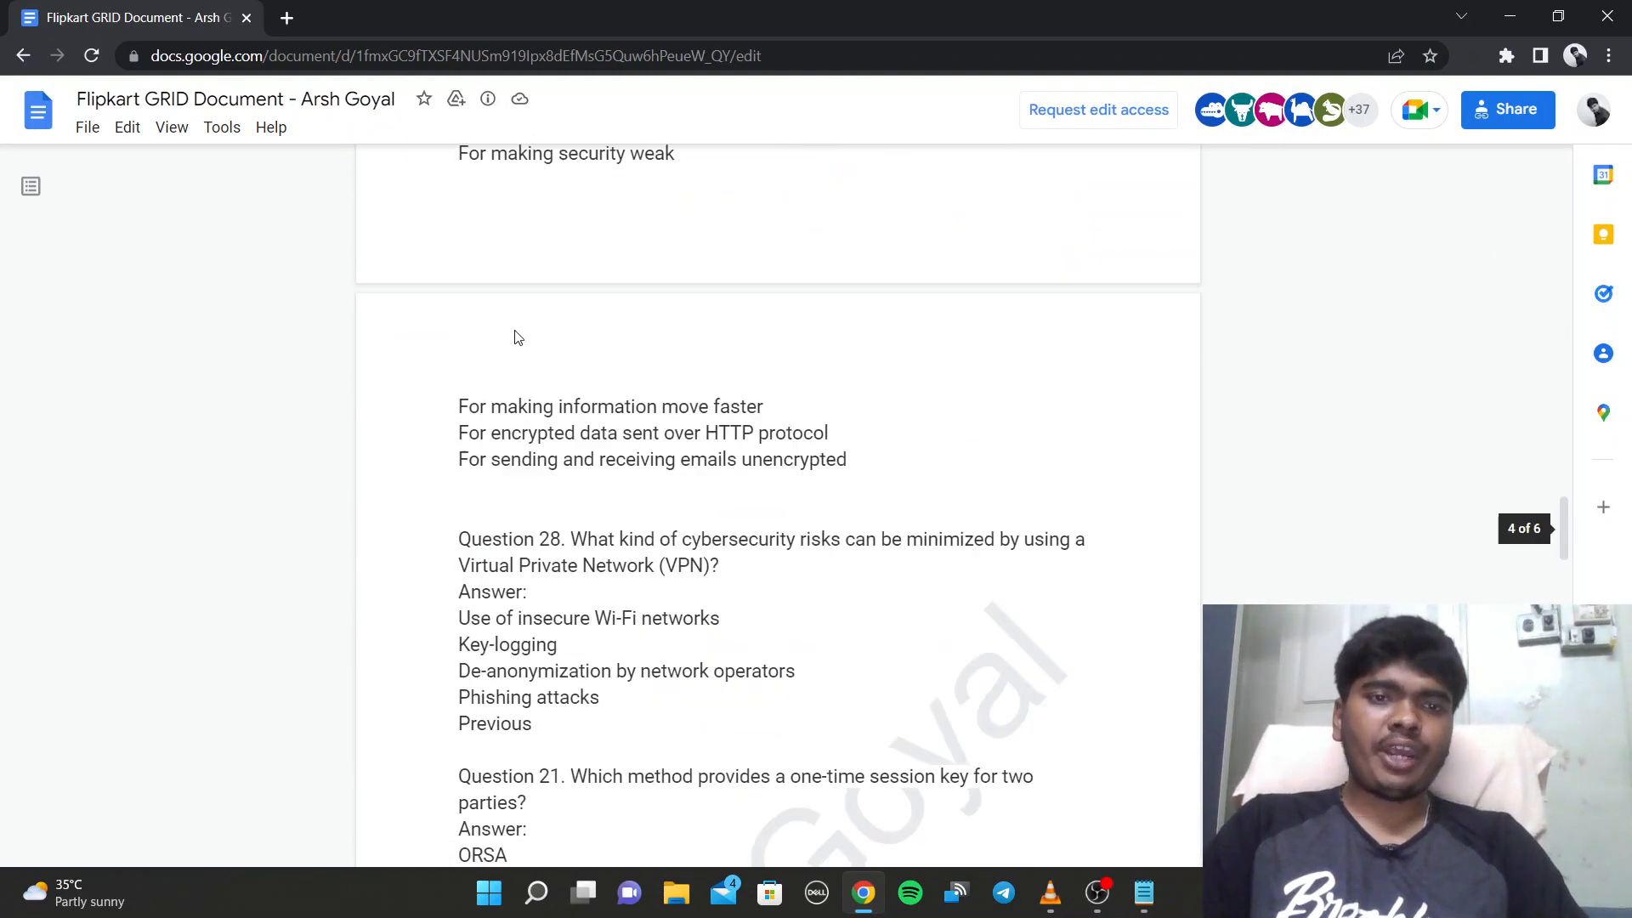
- Scroll through the cybersecurity questions, then return to the link note in Notepad
scroll("down", 3)
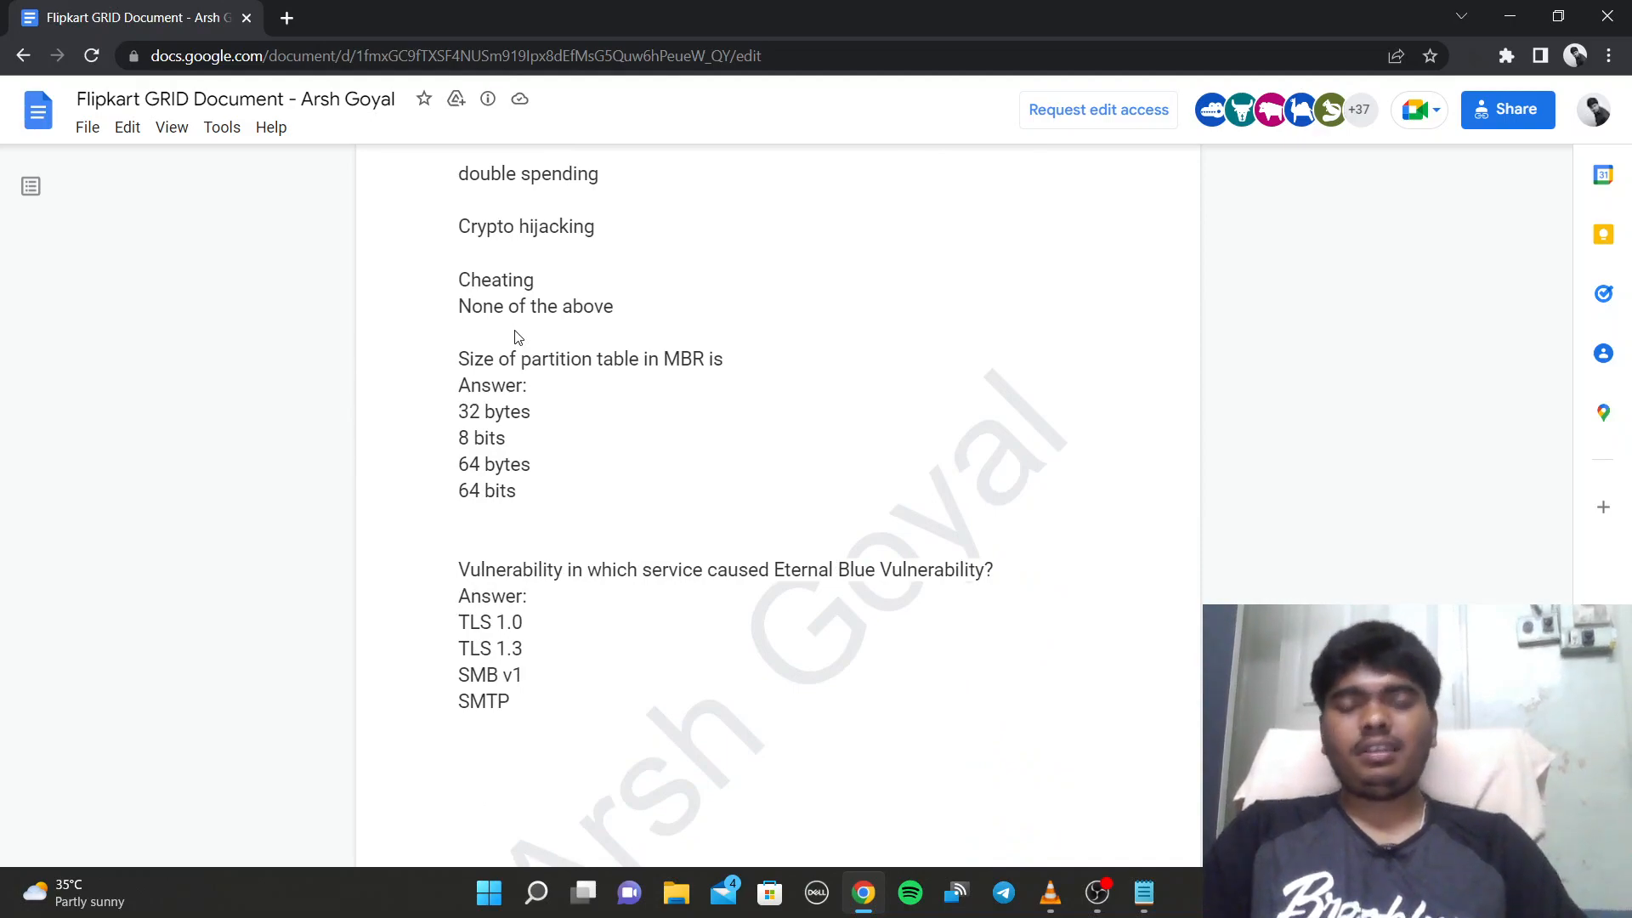
scroll("down", 3)
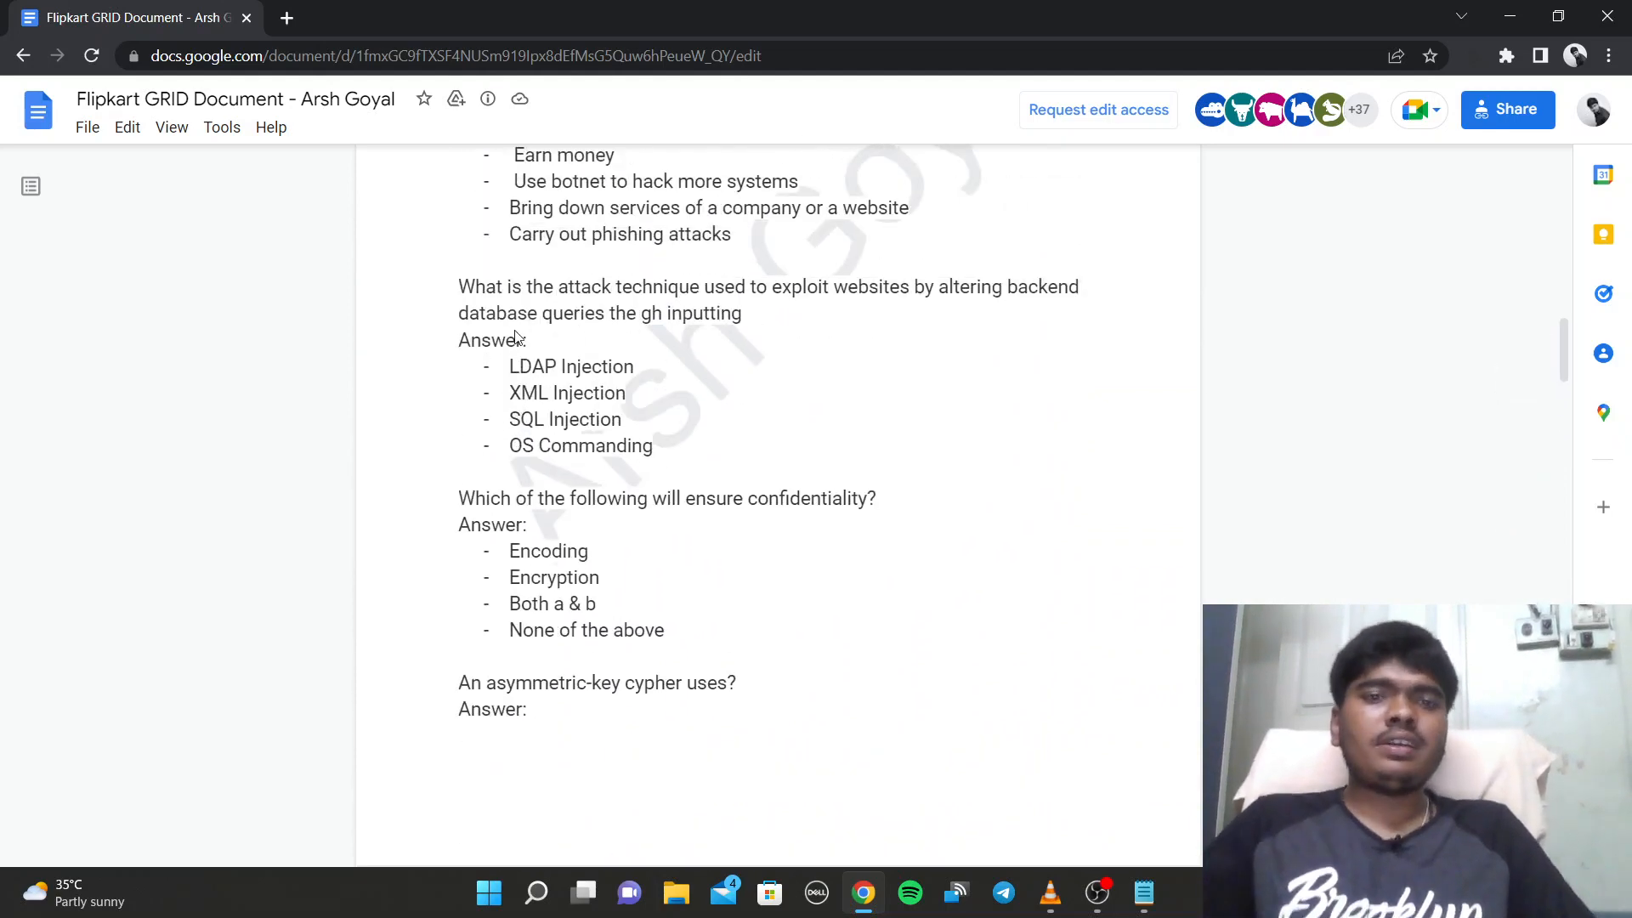
left_click(1142, 892)
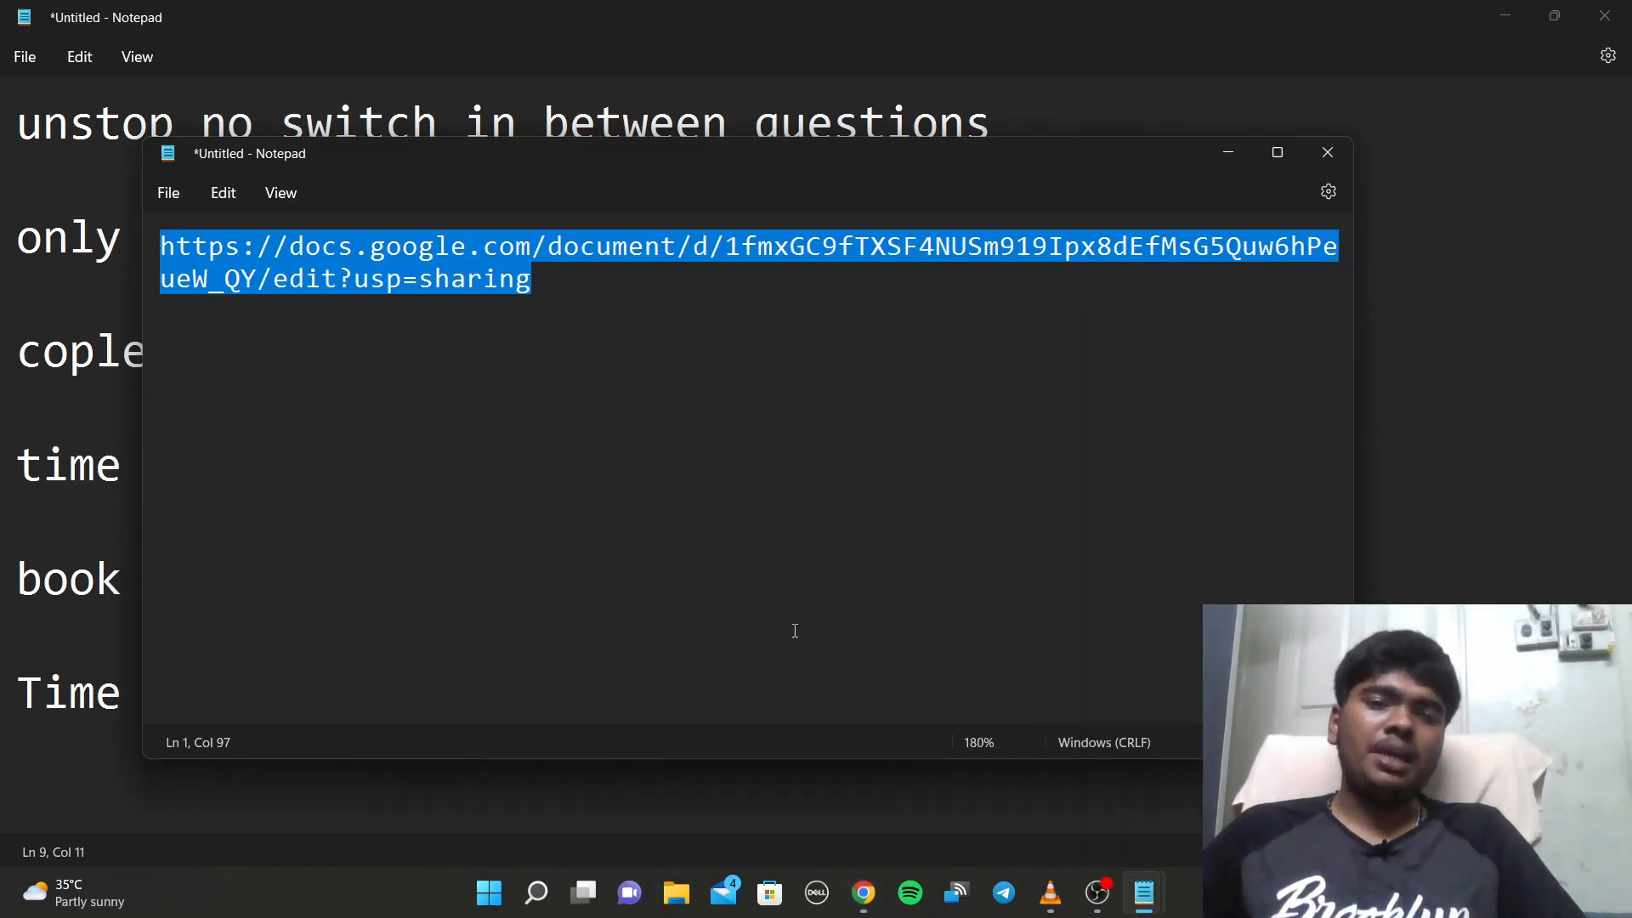